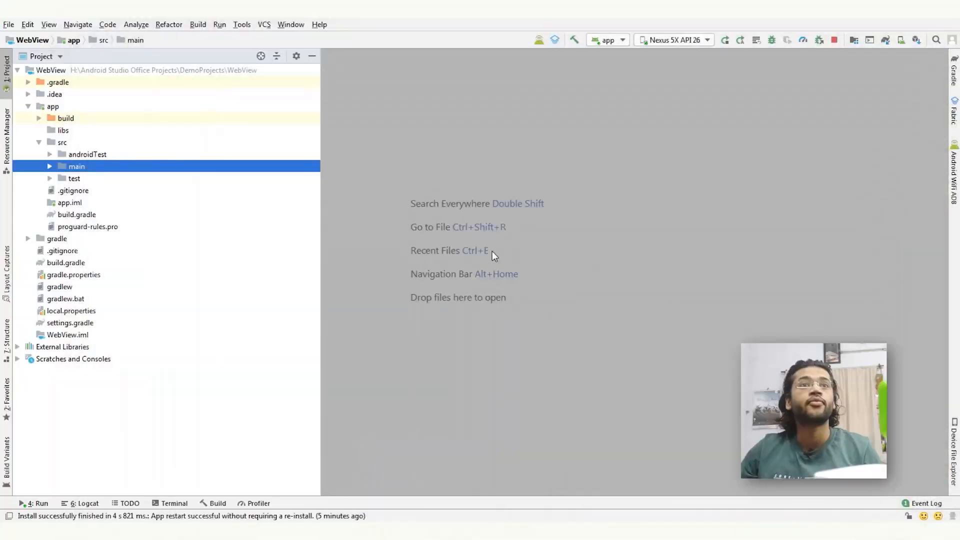
Step: Add the android.permission.INTERNET uses-permission line to AndroidManifest.xml above <application>
click(48, 166)
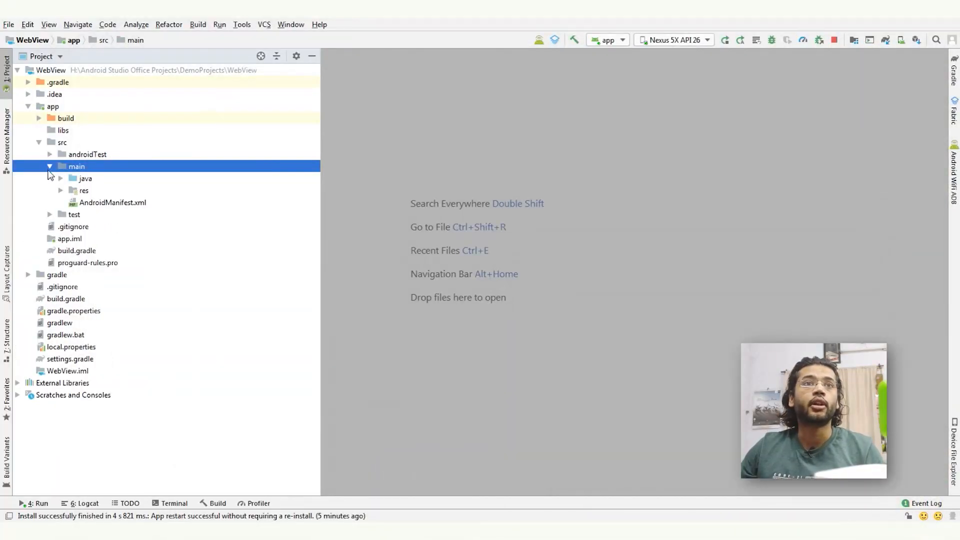
double_click(112, 202)
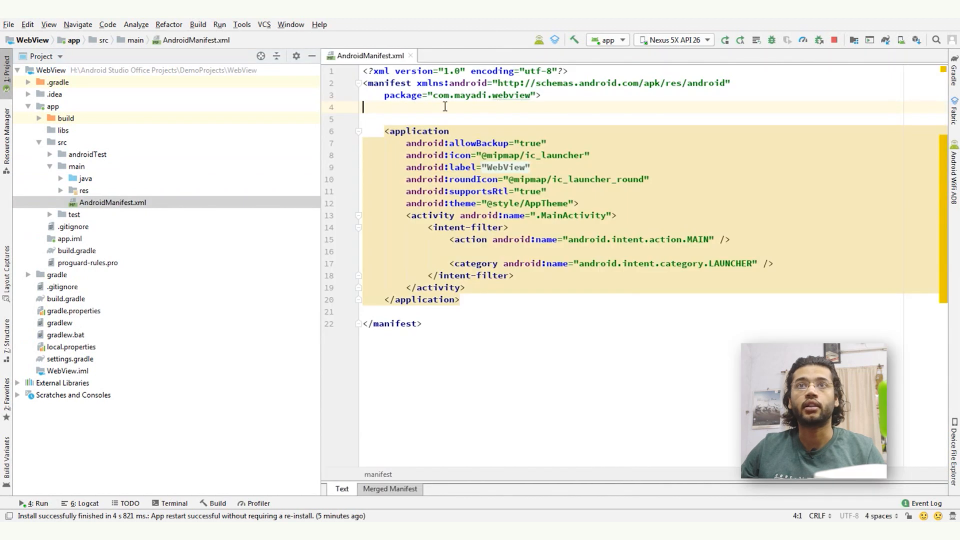
text(<uses-permission android:name=")
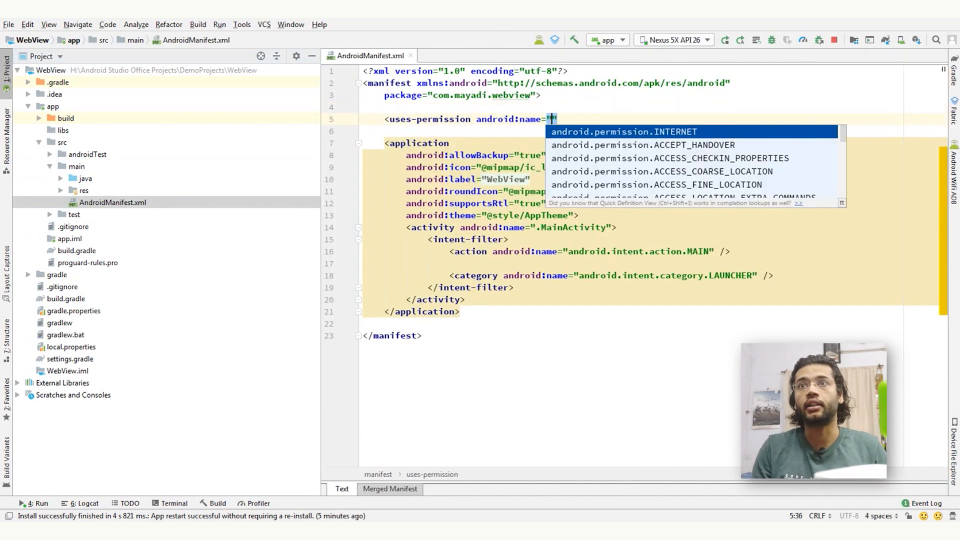
click(623, 131)
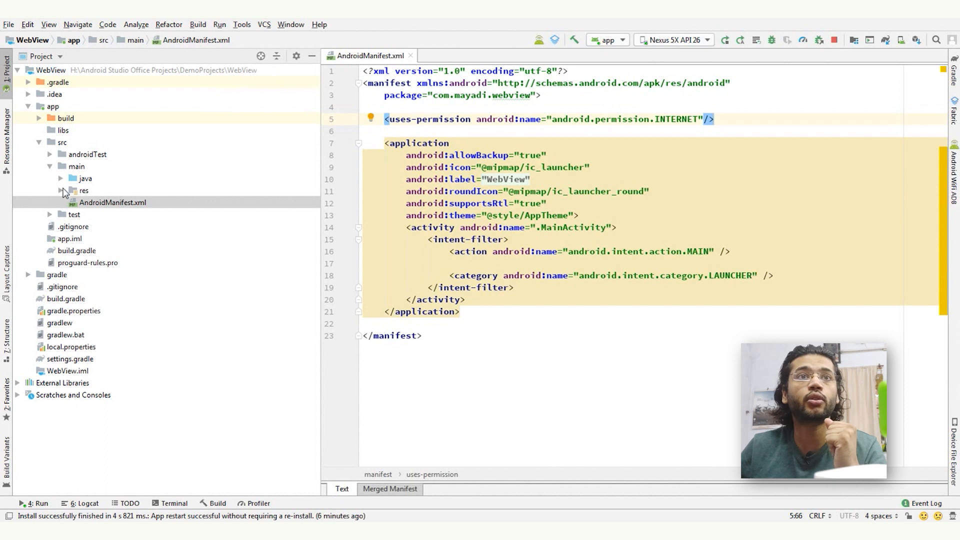
Step: Add a WebView with id @+id/webview and match_parent size to activity_main.xml
click(84, 191)
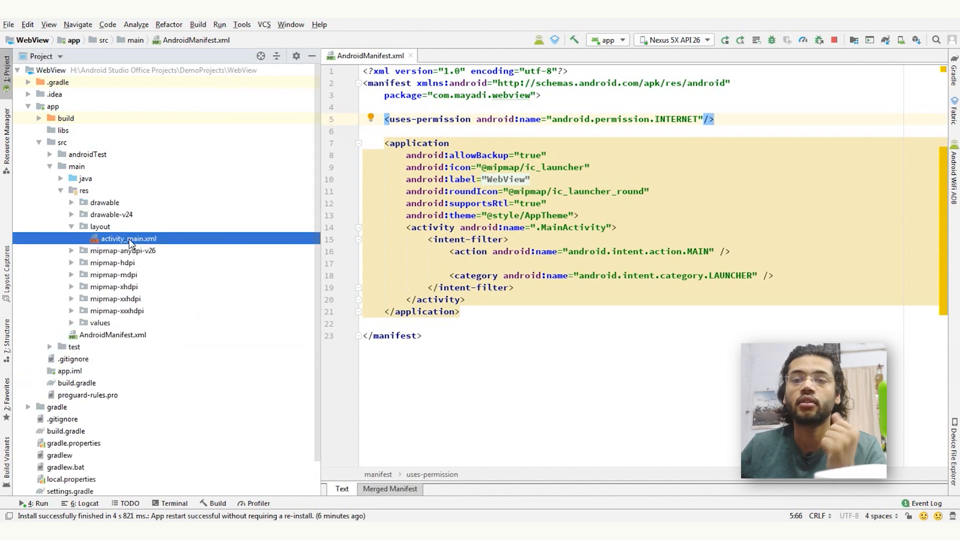
double_click(128, 238)
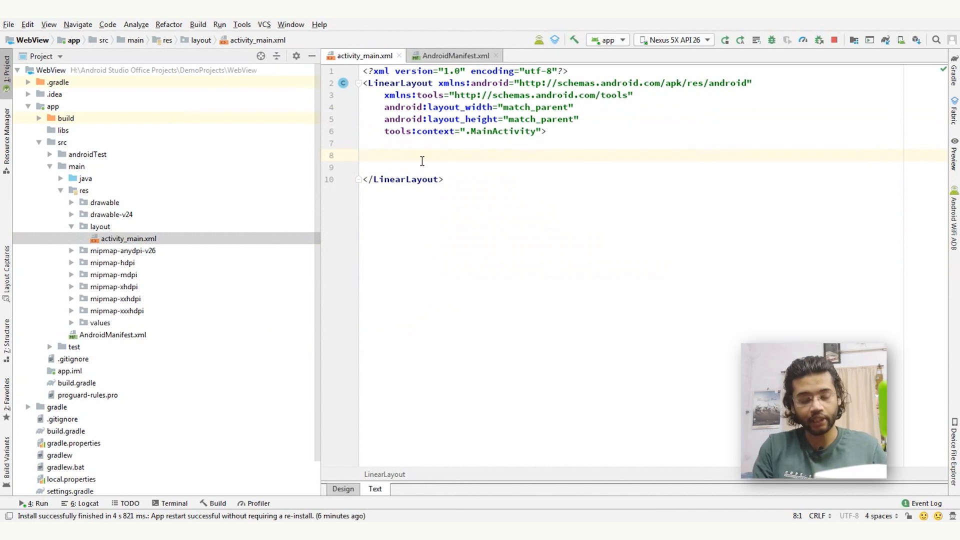
text(<WebView)
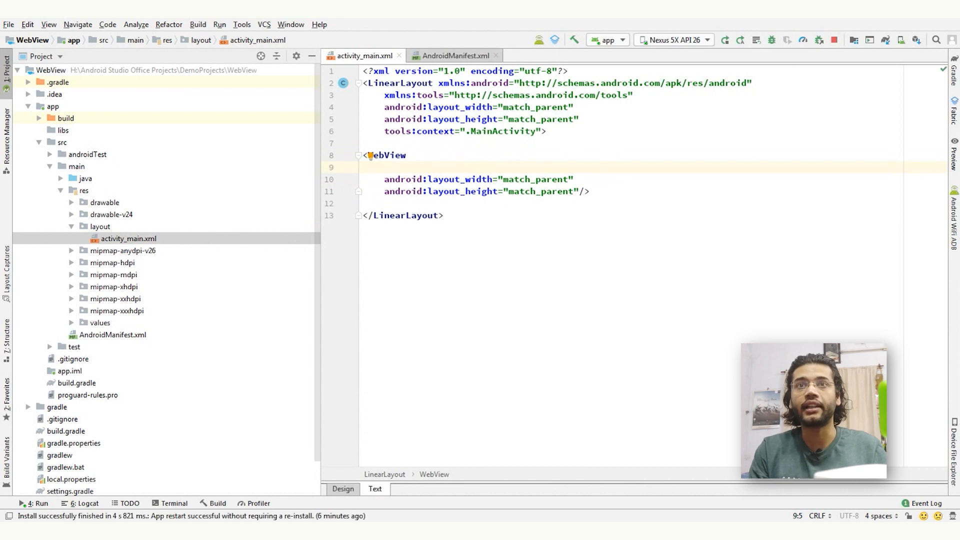
text(android:id=")
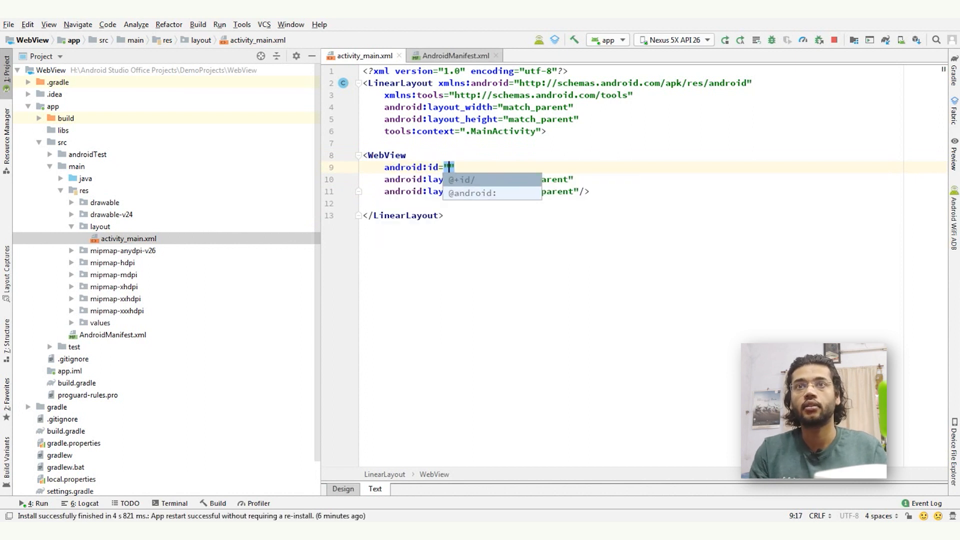
text(@+id/webview)
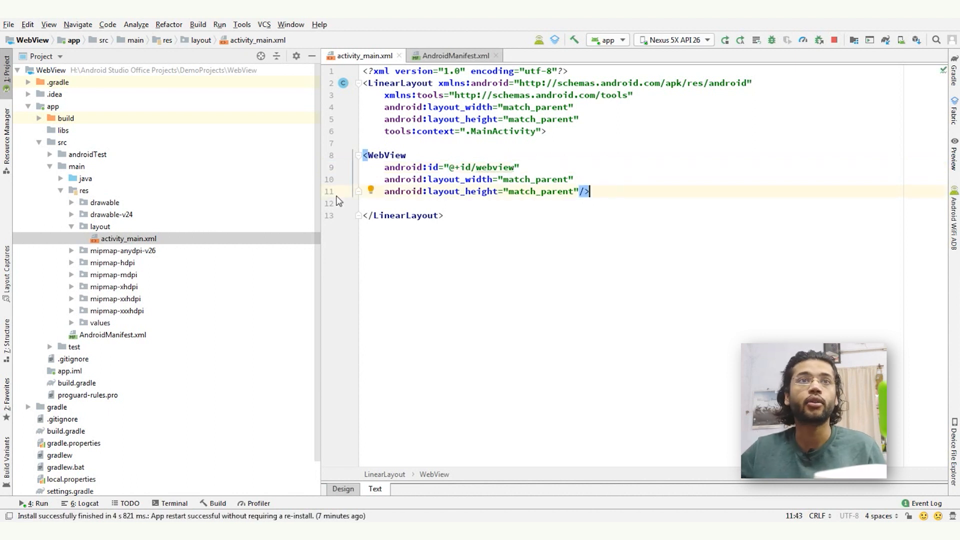
Step: In MainActivity.onCreate, find the webview by id and set a new WebViewClient
click(60, 178)
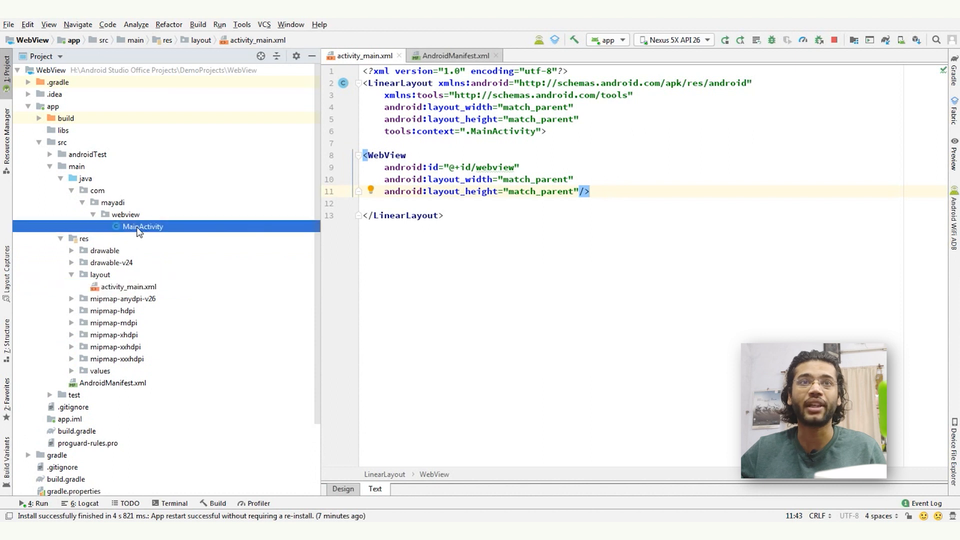
double_click(142, 226)
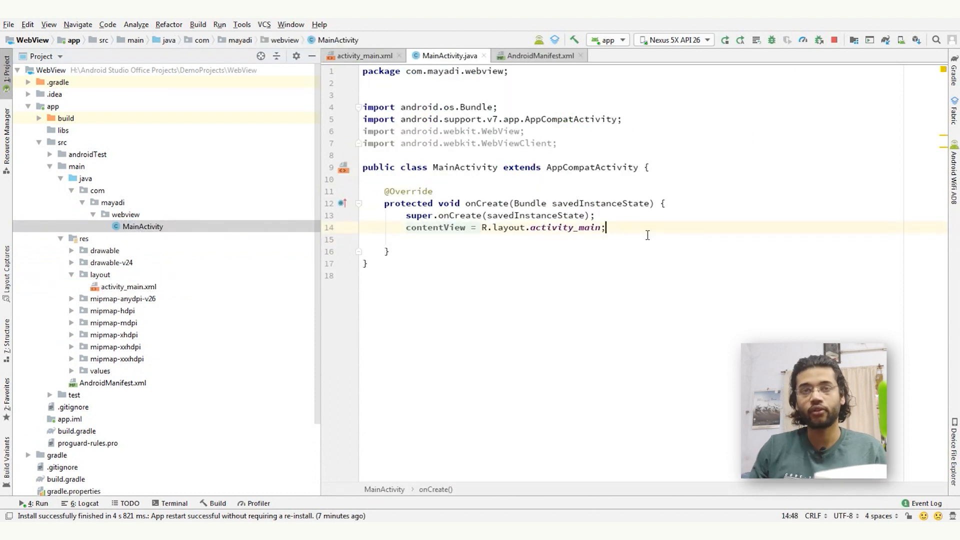
text(We)
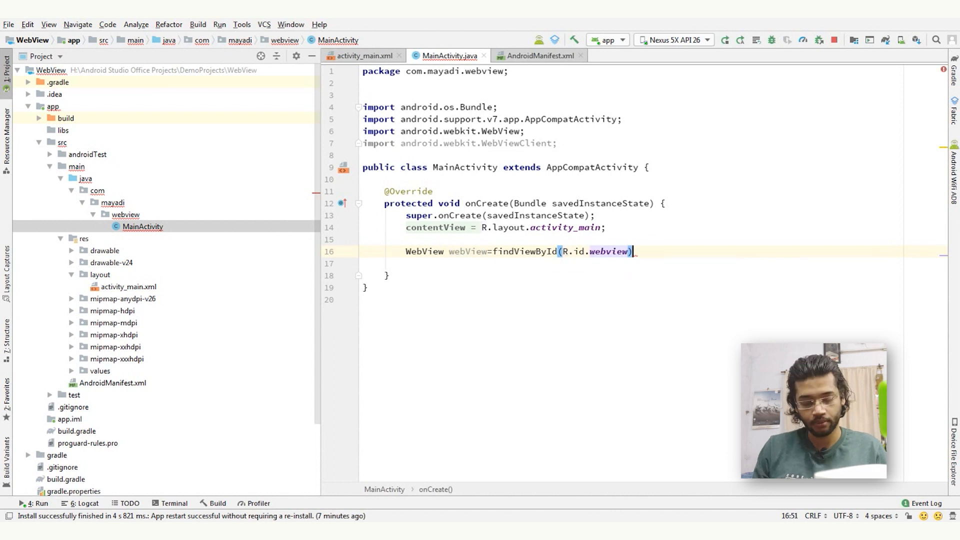
key(enter)
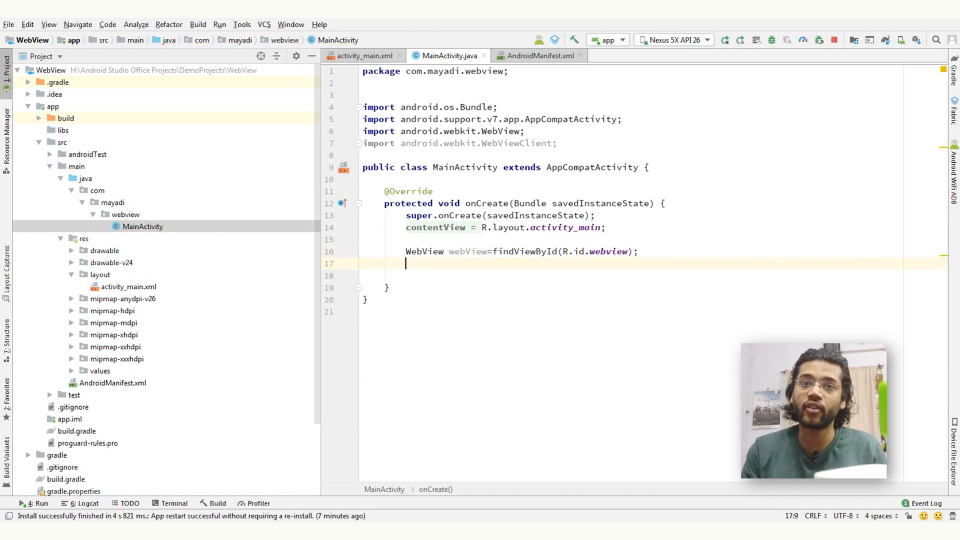
text(web)
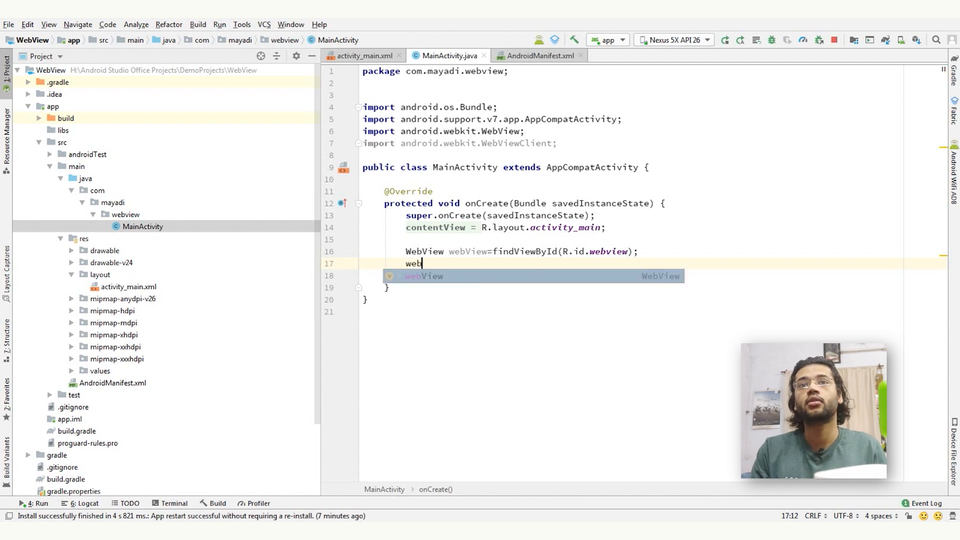
text(View.set)
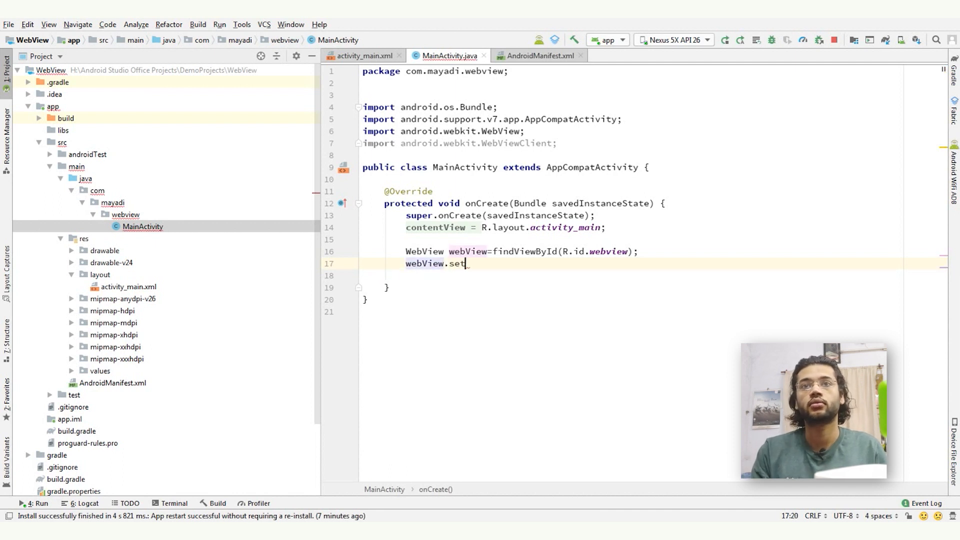
text(WebViewClient();)
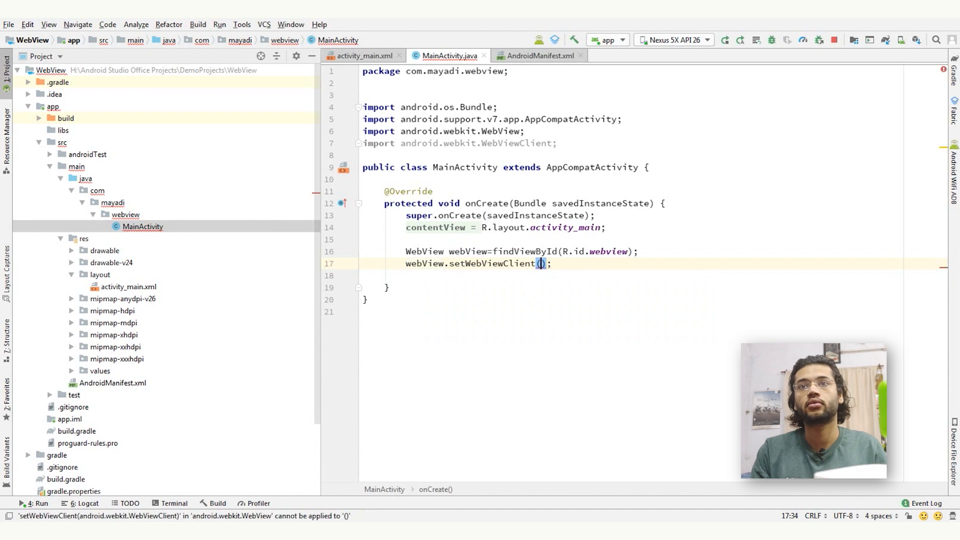
text(new WebViewClient()
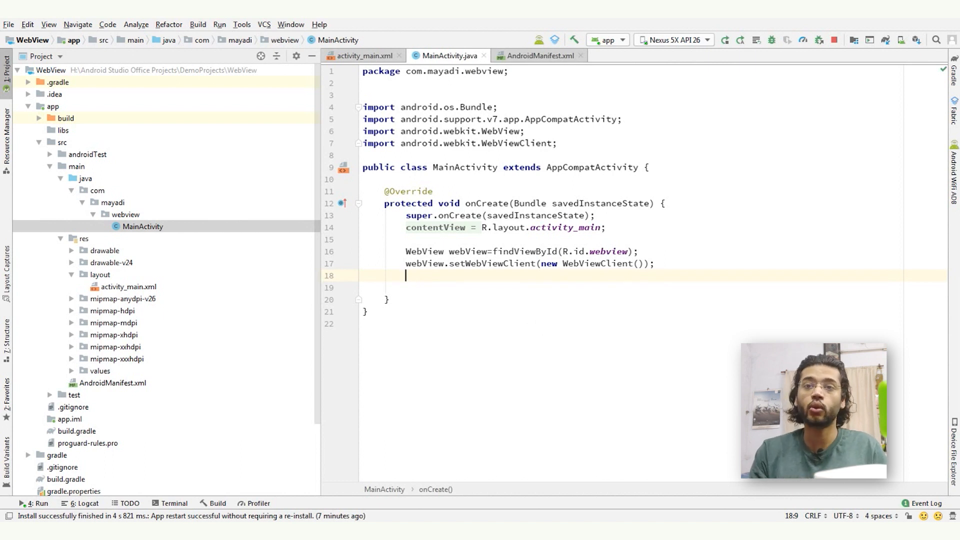
text(webView.loadUrl("");)
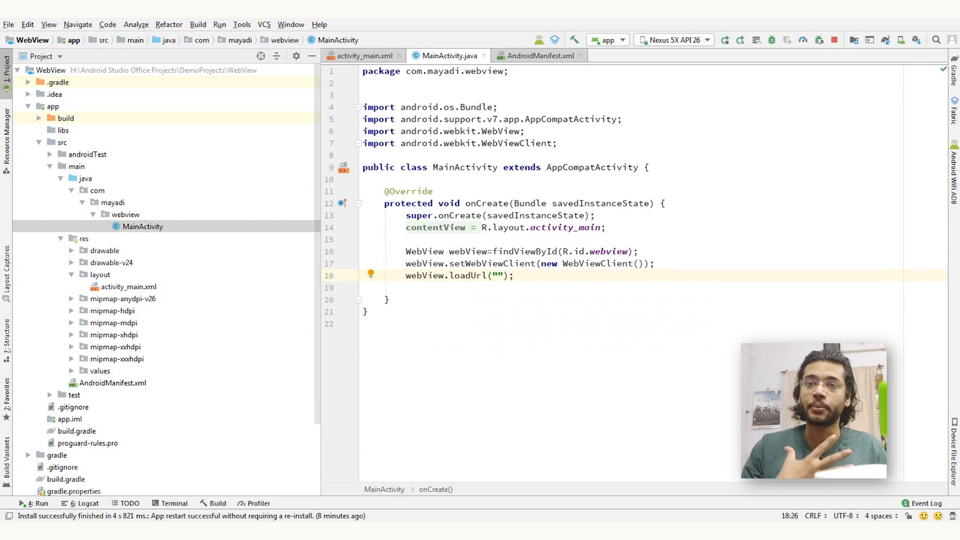
text(http)
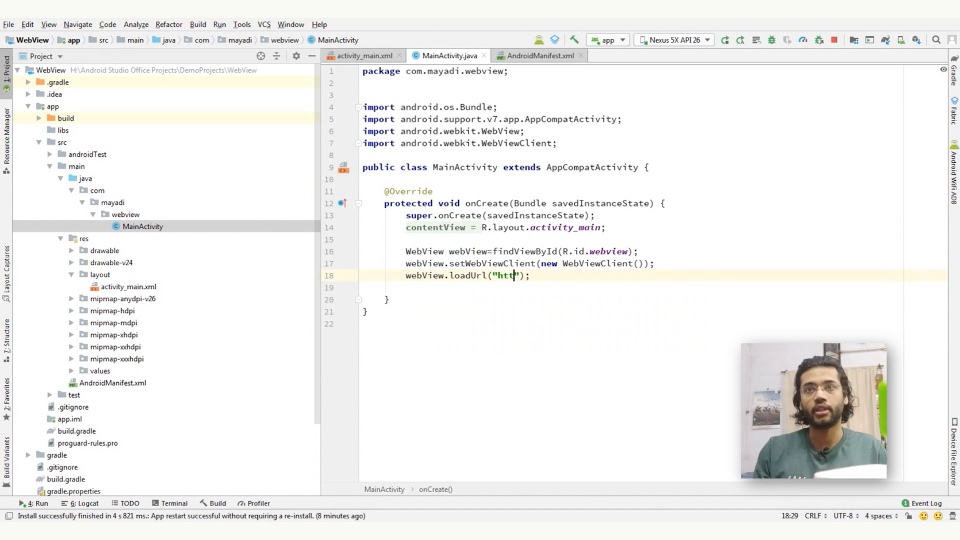
text(s://)
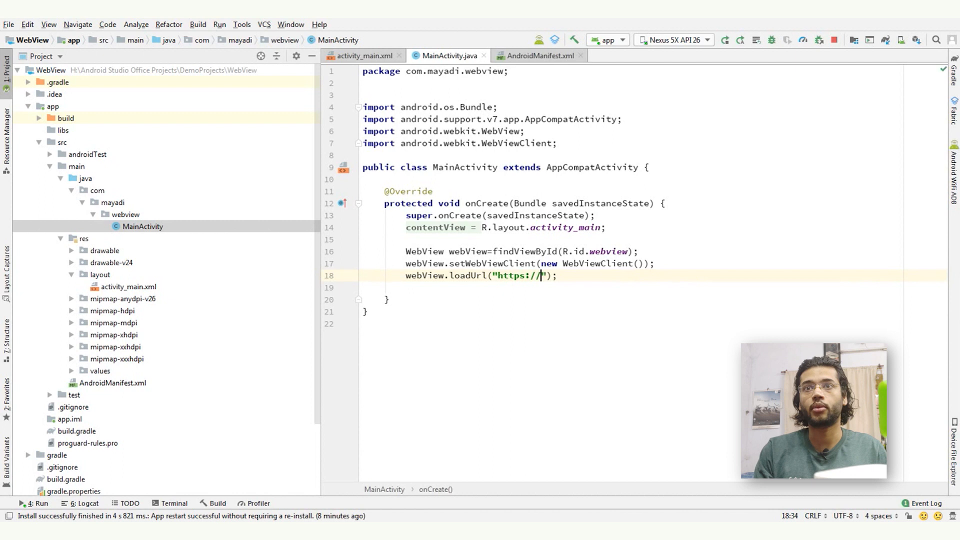
text(www.and)
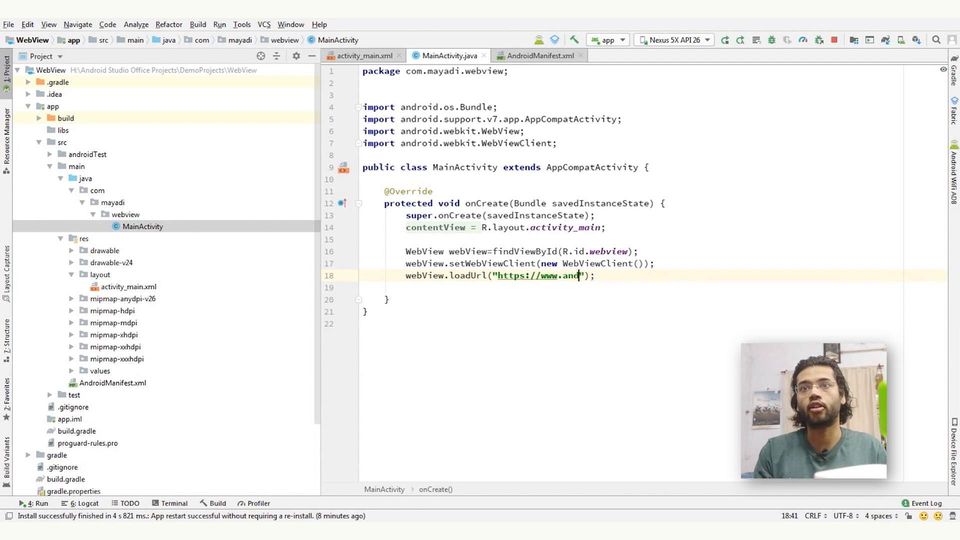
text(roidbreakdo)
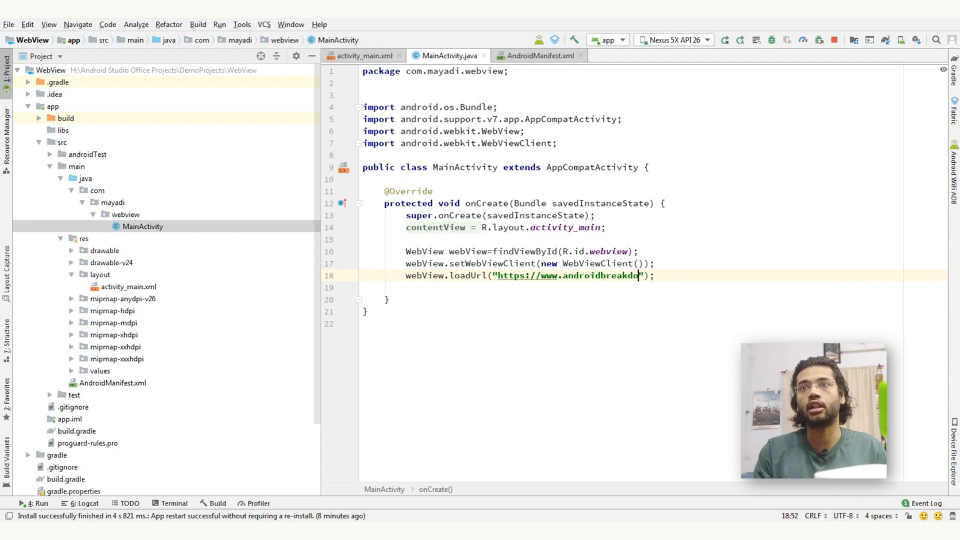
click(725, 40)
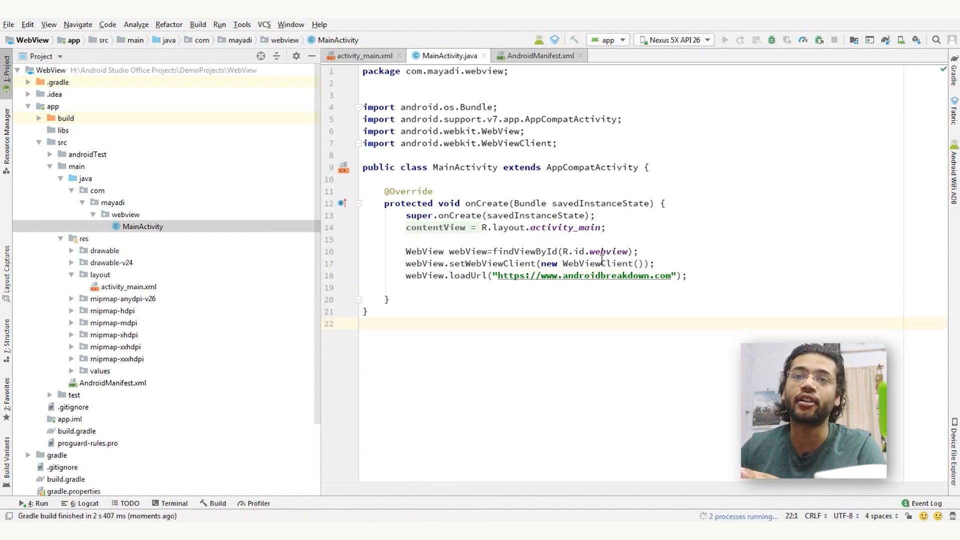
Step: Switch to the Nexus 5X API 26 emulator where the app was installed
click(725, 40)
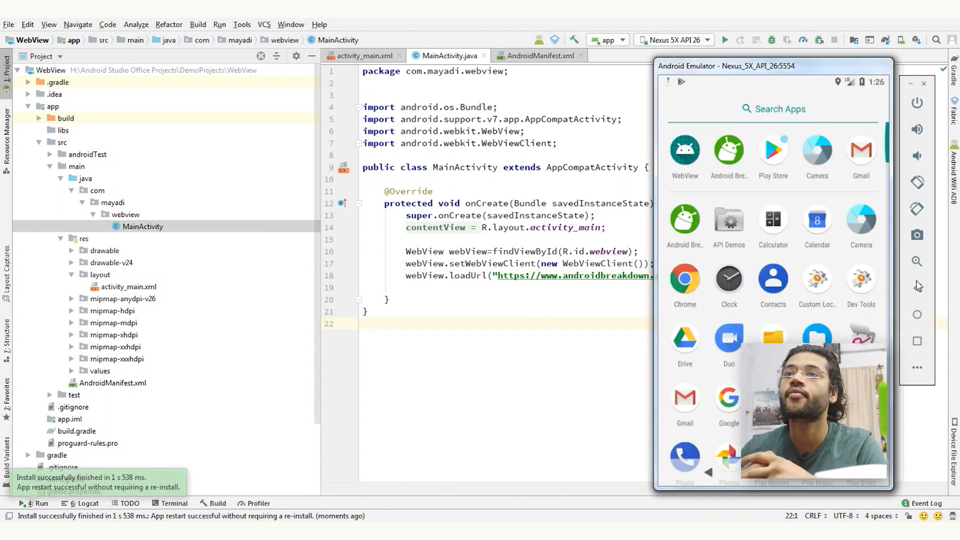
click(685, 150)
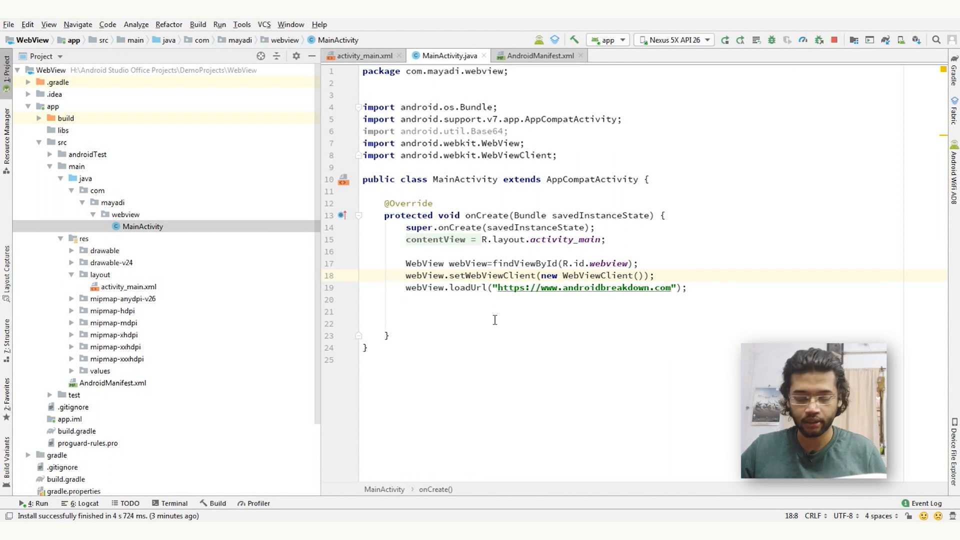
Step: Comment out the URL loading and declare uncodedHtml holding a Hello WebView HTML page
text(//)
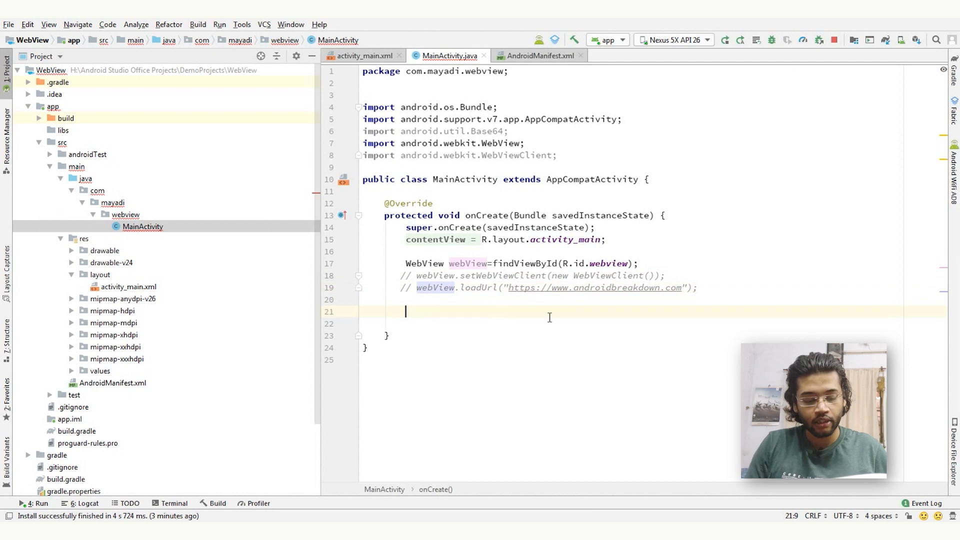
text(String unco)
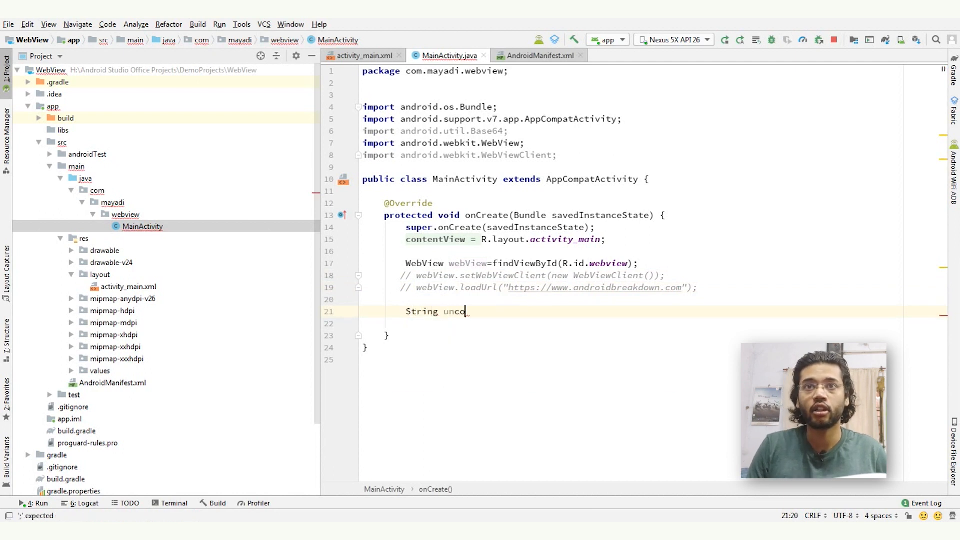
text(dedHtml="<";)
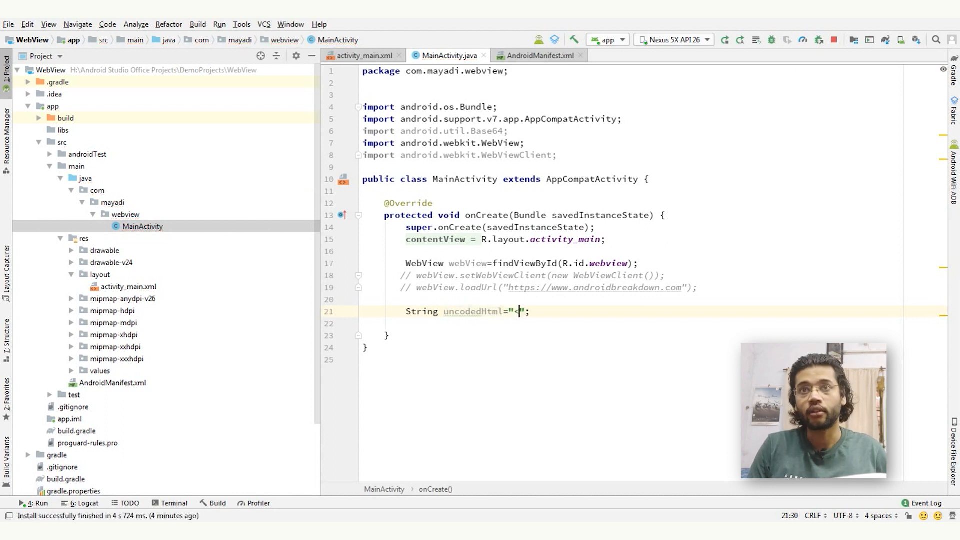
text(html>)
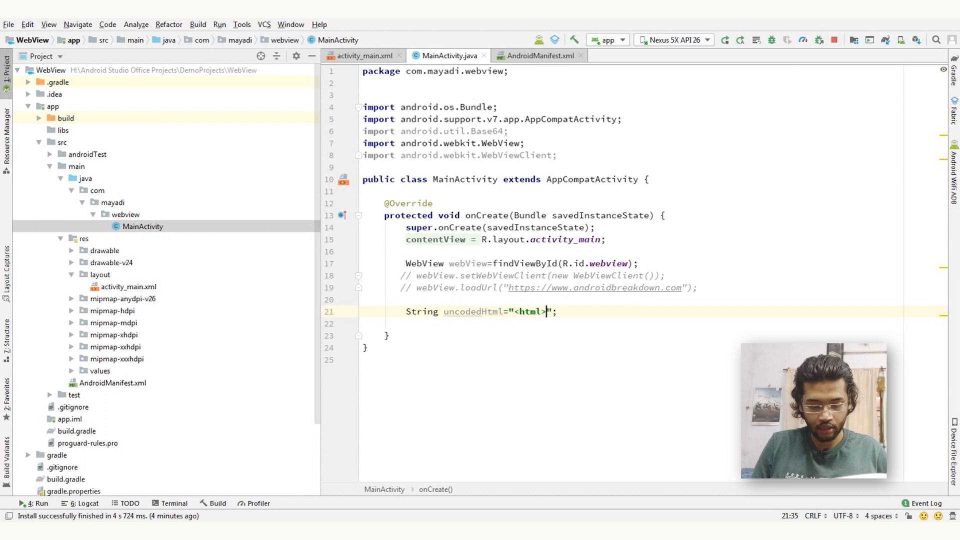
text(</html>)
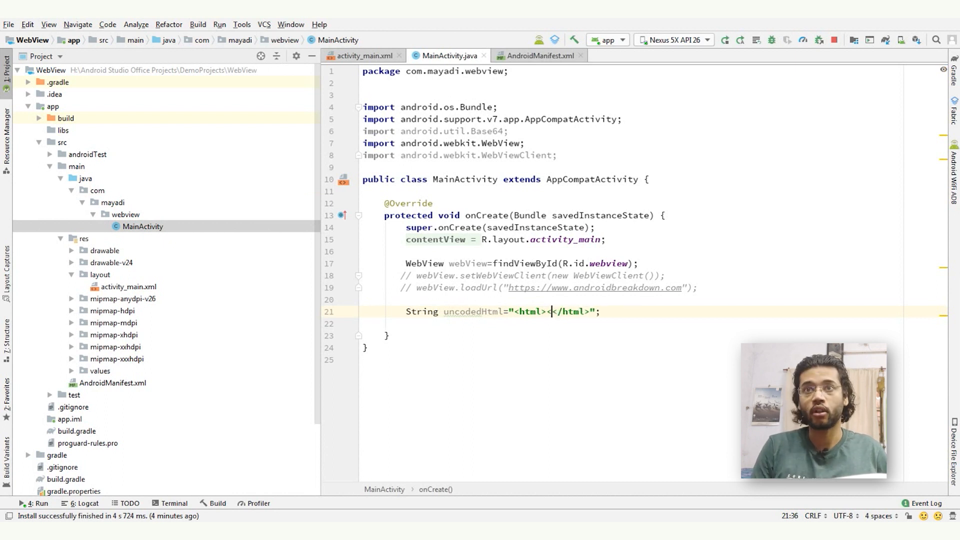
text(<body><</body>)
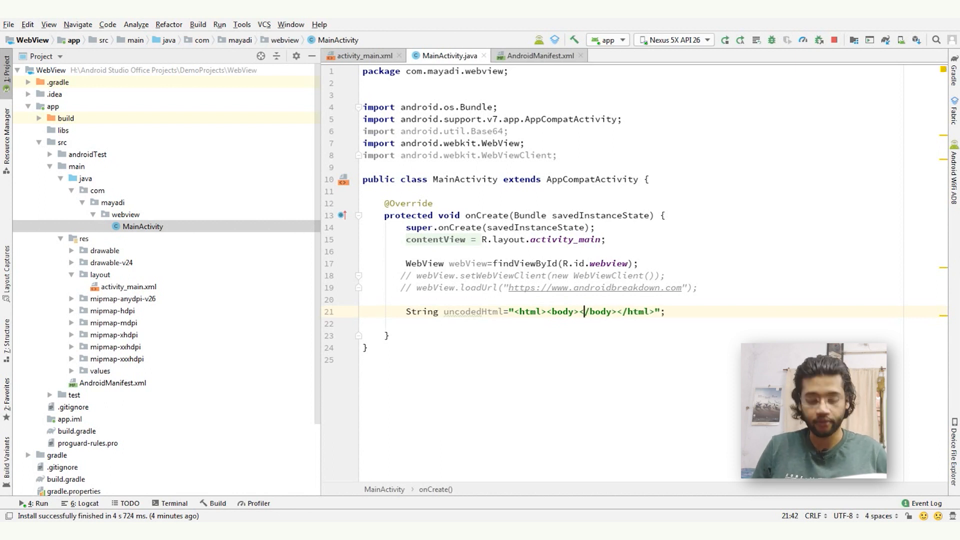
text(Hello W)
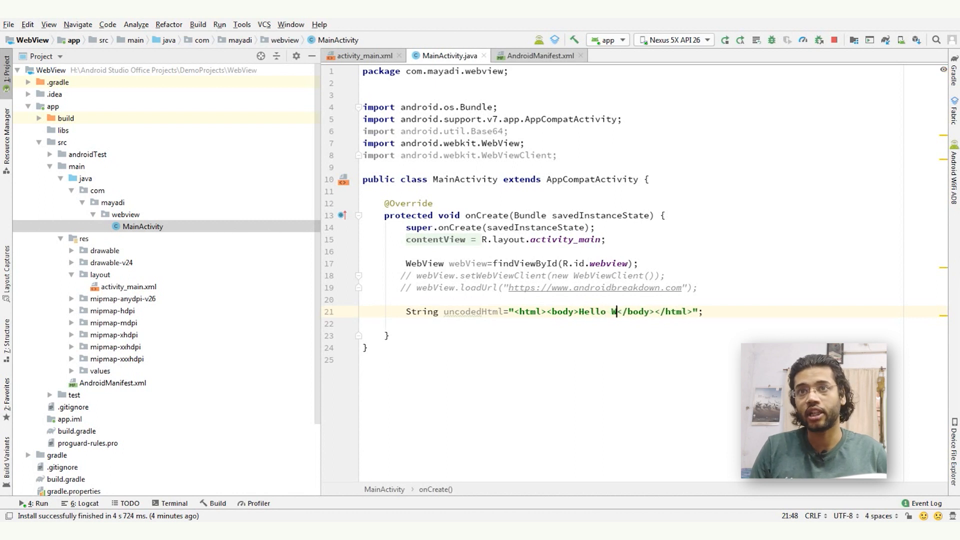
text(ebView)
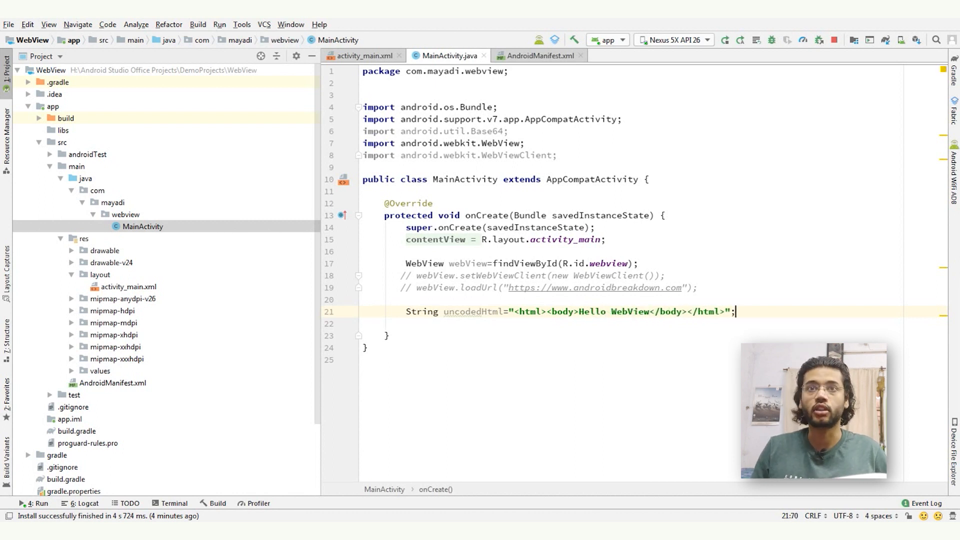
Step: Declare encodedHtml as Base64.encodeToString(uncodedHtml.getBytes(), Base64.NO_PADDING)
text(String)
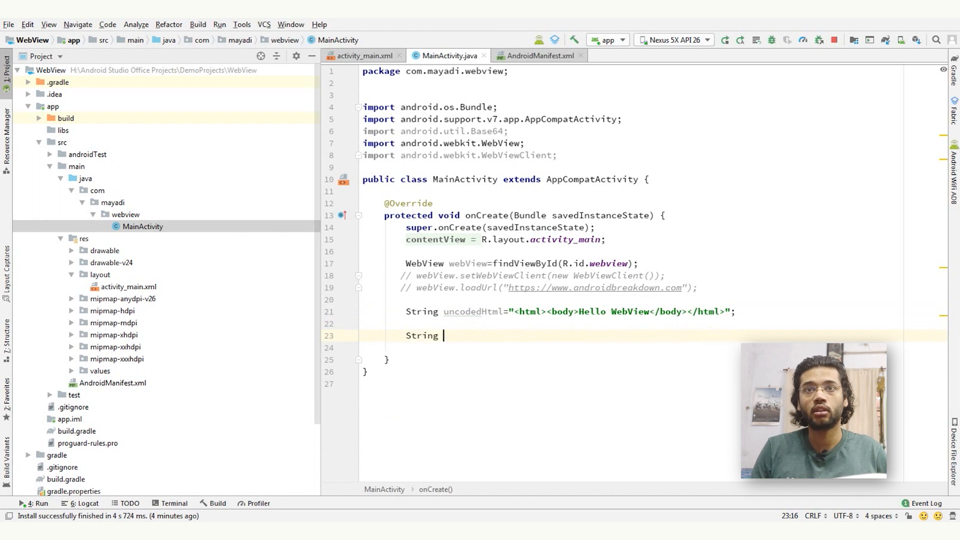
text(en)
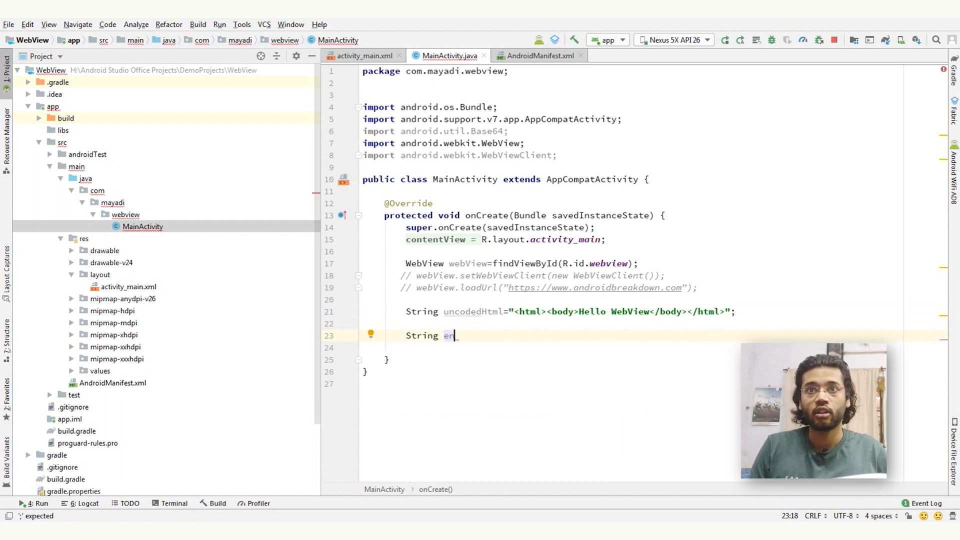
text(ncodedHtml)
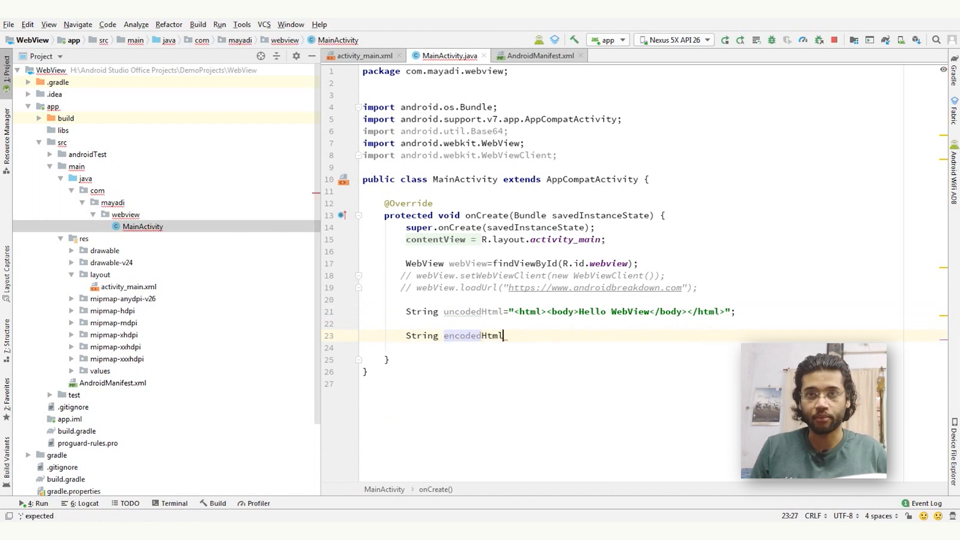
text(=Base64.encodeToString(un)
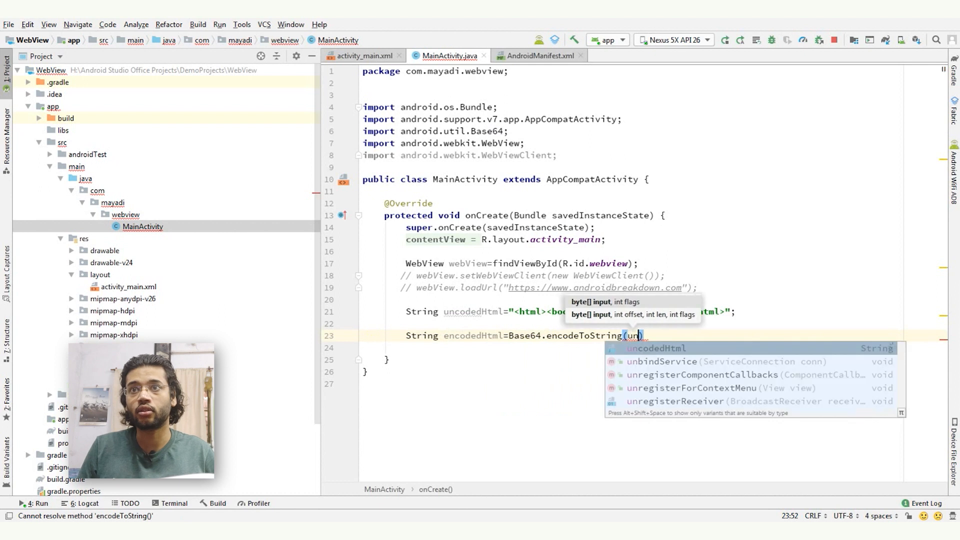
text(uncodedHtml.getBytes())
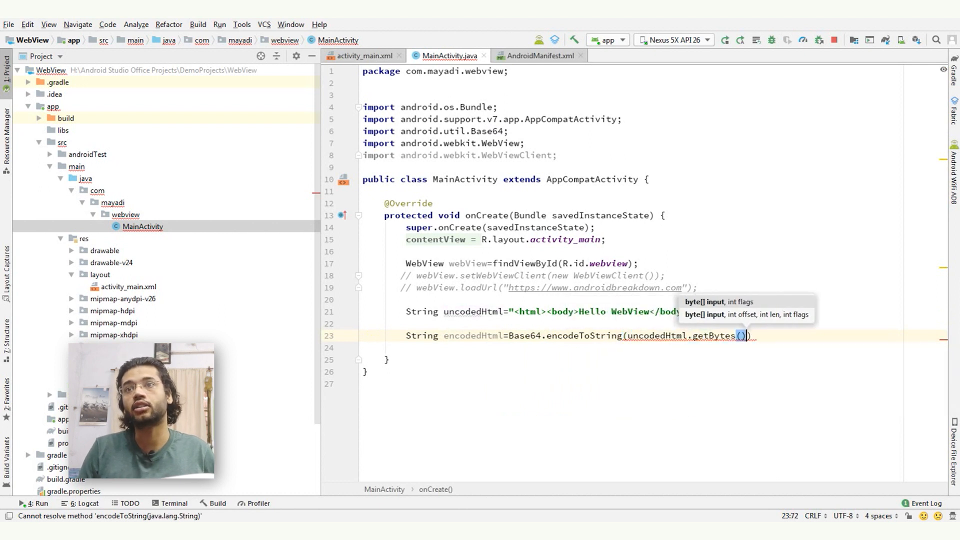
text(,Base64.NO_PADDING)
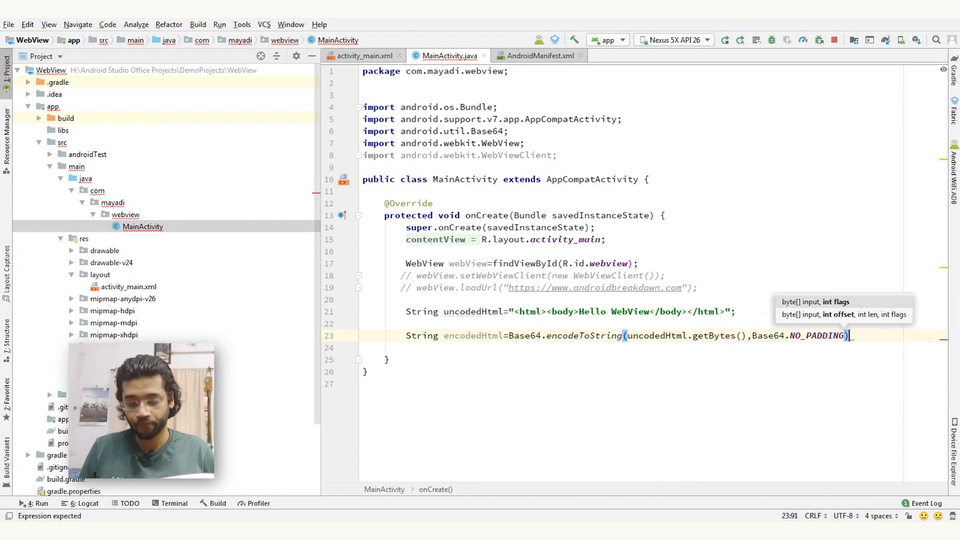
text(;)
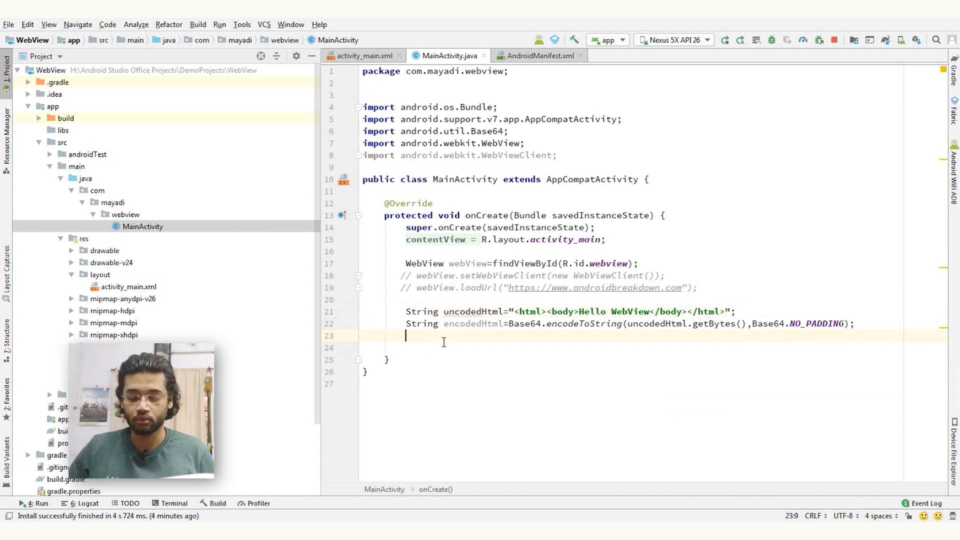
Step: Call webView.loadData(encodedHtml, "text/html", "base64") and re-run the app
text(webView)
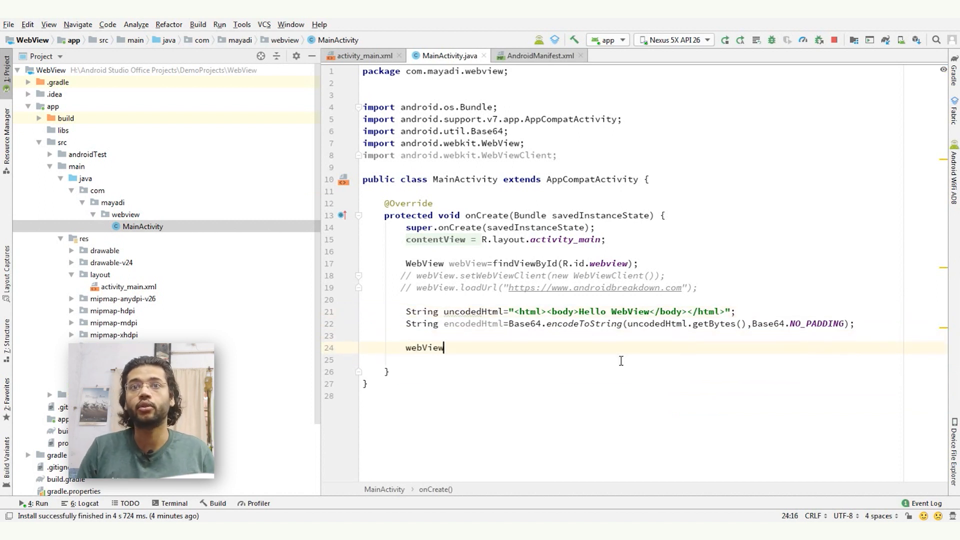
text(.loadData();)
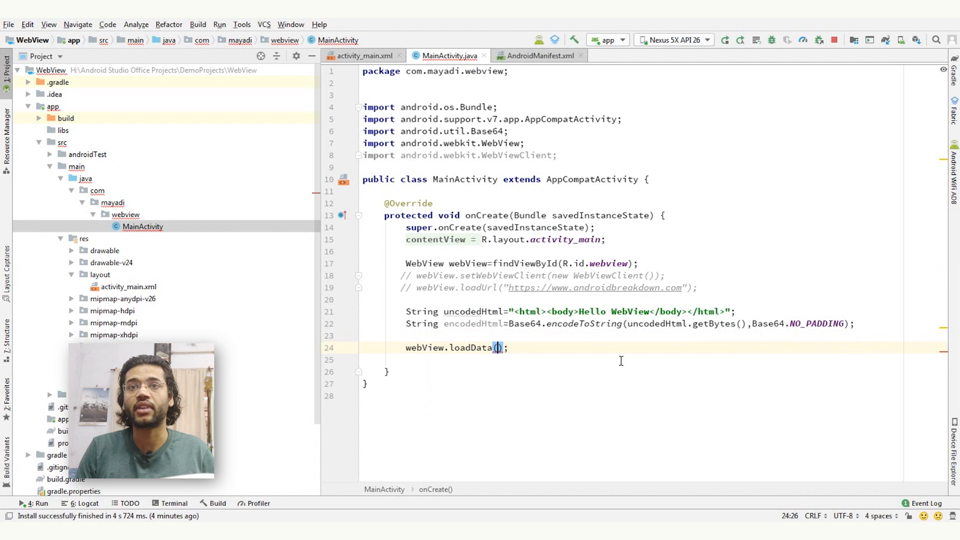
text(encodedHtml,")
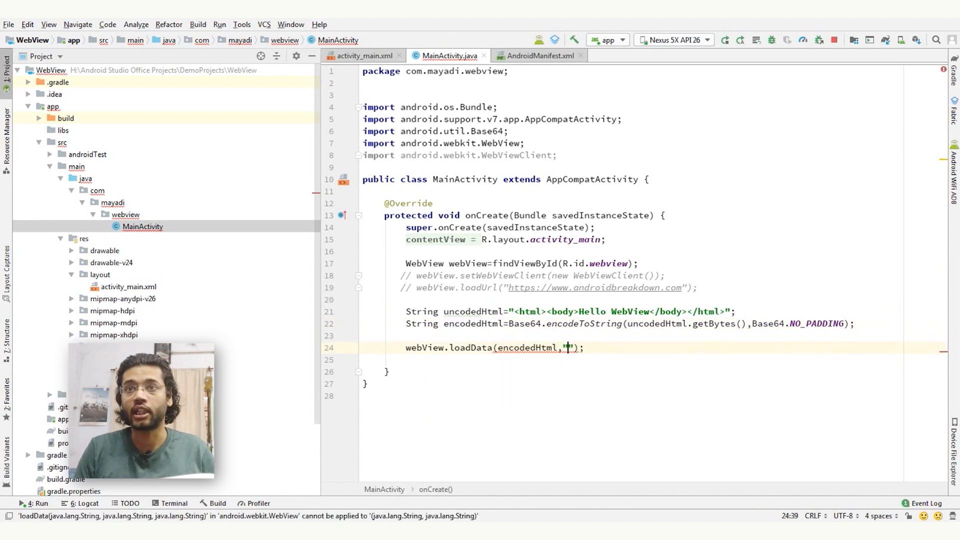
text(text)
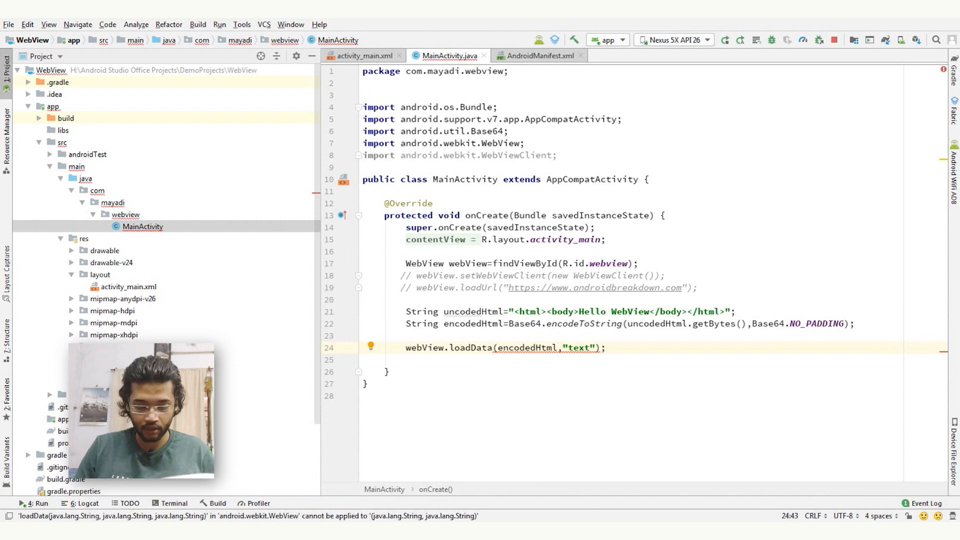
text(/html","base64)
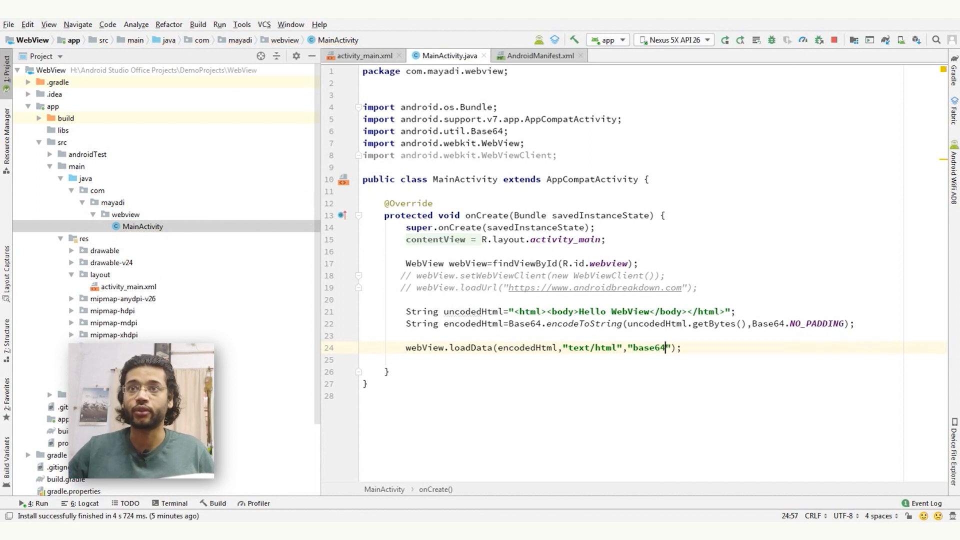
double_click(646, 348)
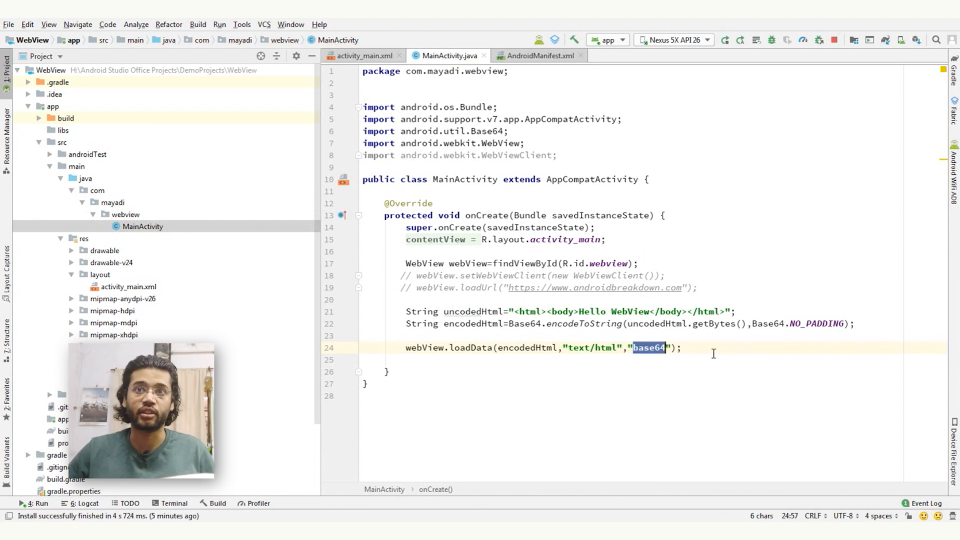
click(736, 311)
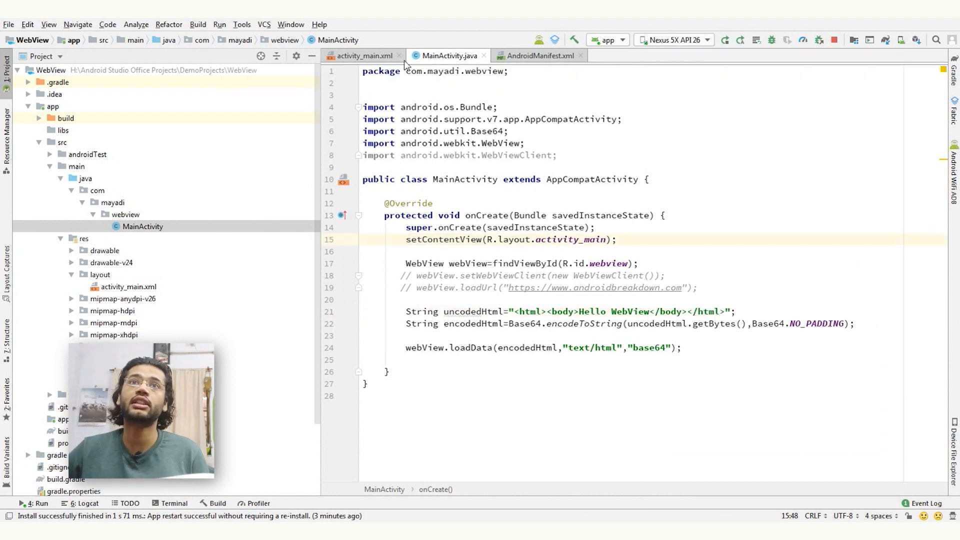
Step: Delete the WebView element from activity_main.xml and the findViewById line from MainActivity
click(362, 56)
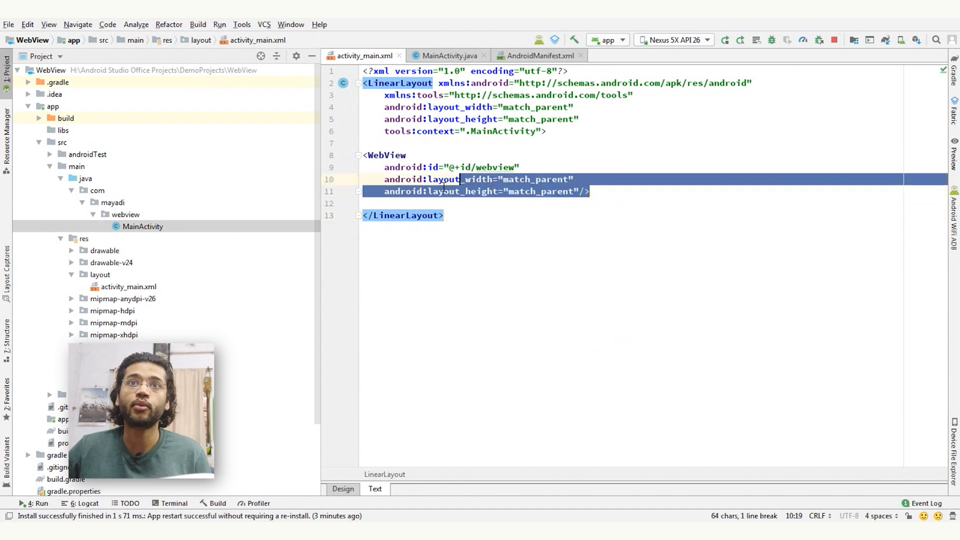
key(Delete)
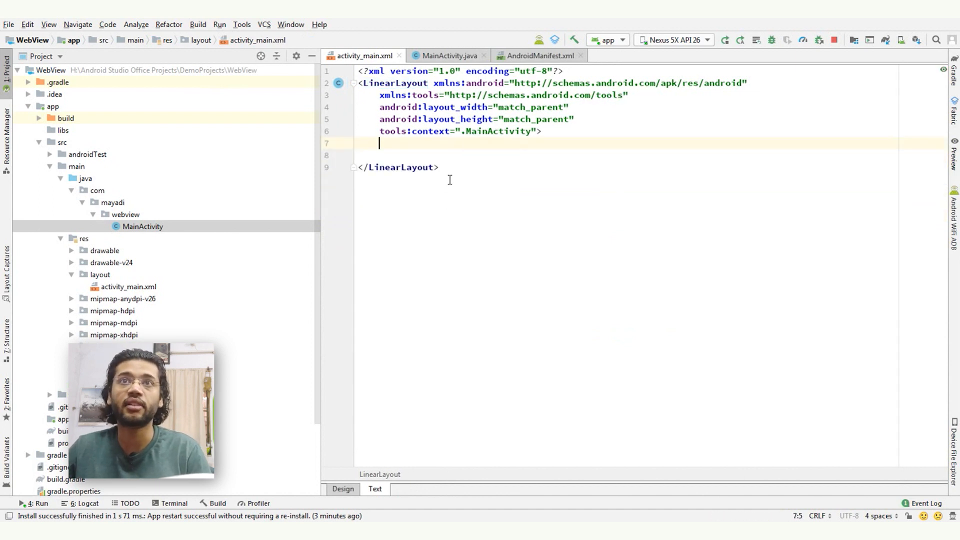
click(450, 55)
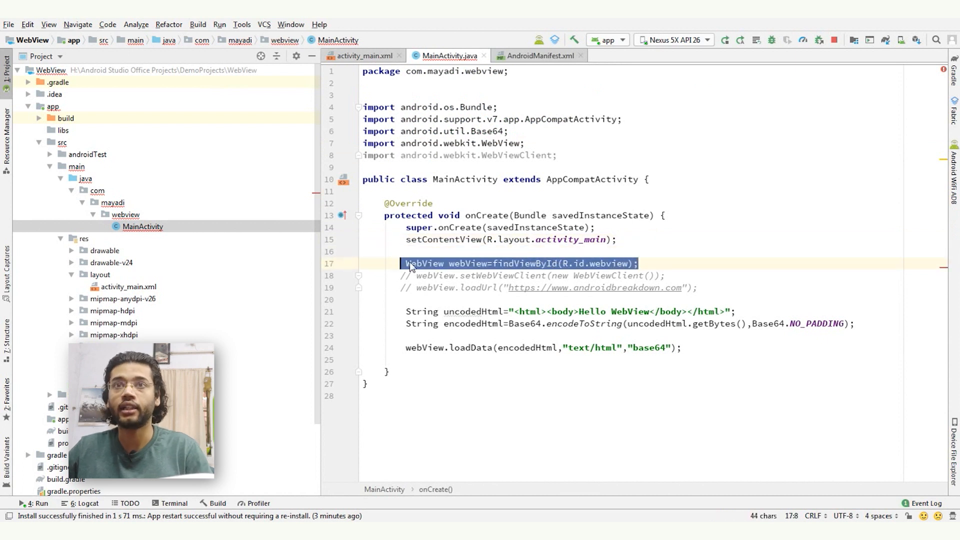
key(Delete)
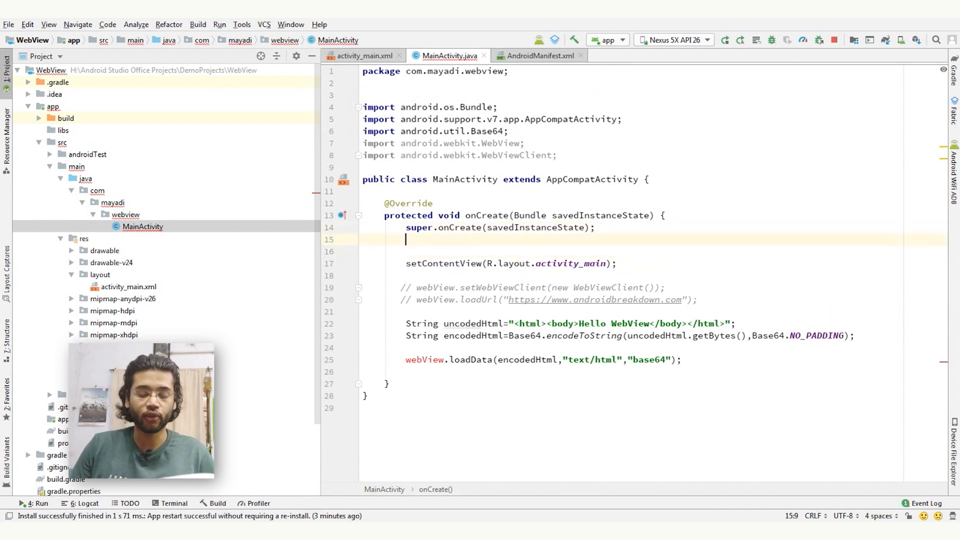
Step: Declare WebView webView = new WebView(getApplicationContext()) in onCreate
text(WebView webView)
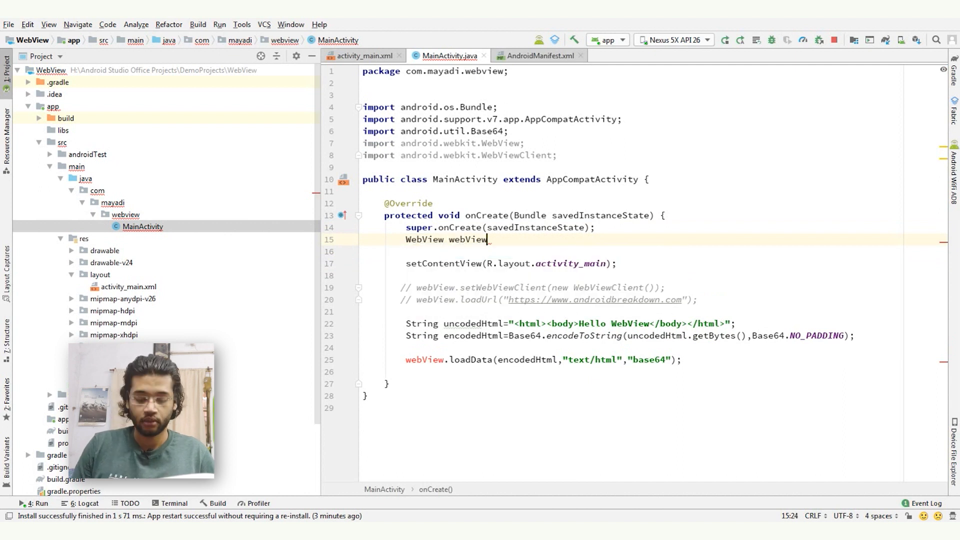
text(=new WebView(a)
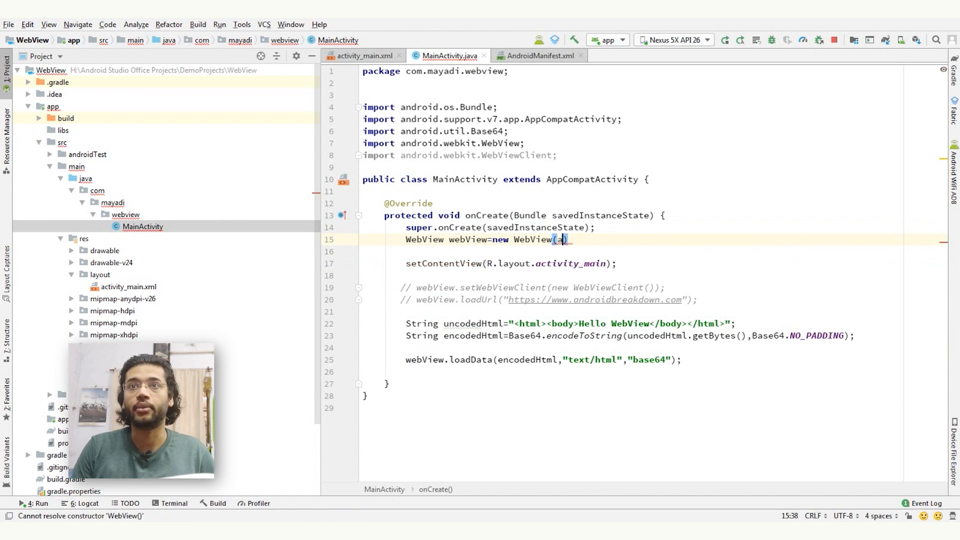
text(ap)
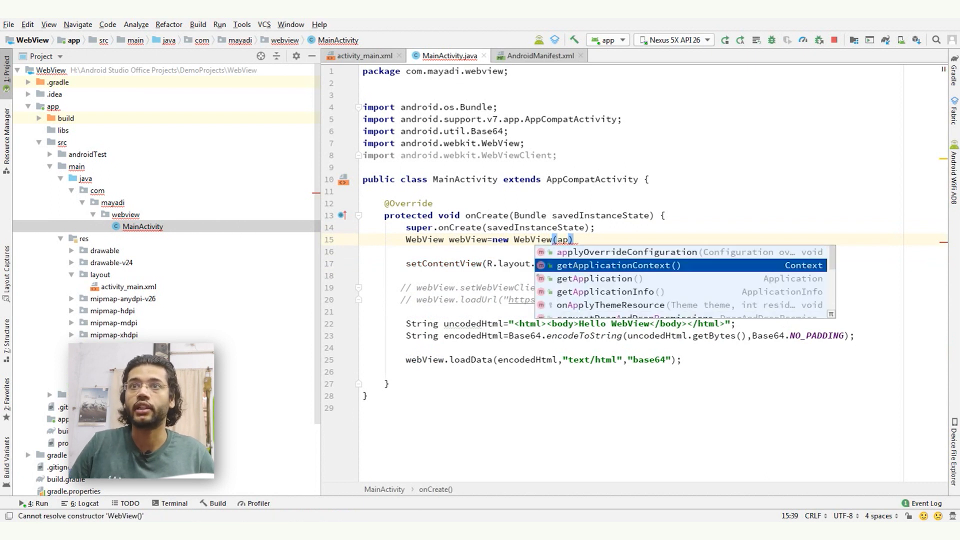
click(615, 265)
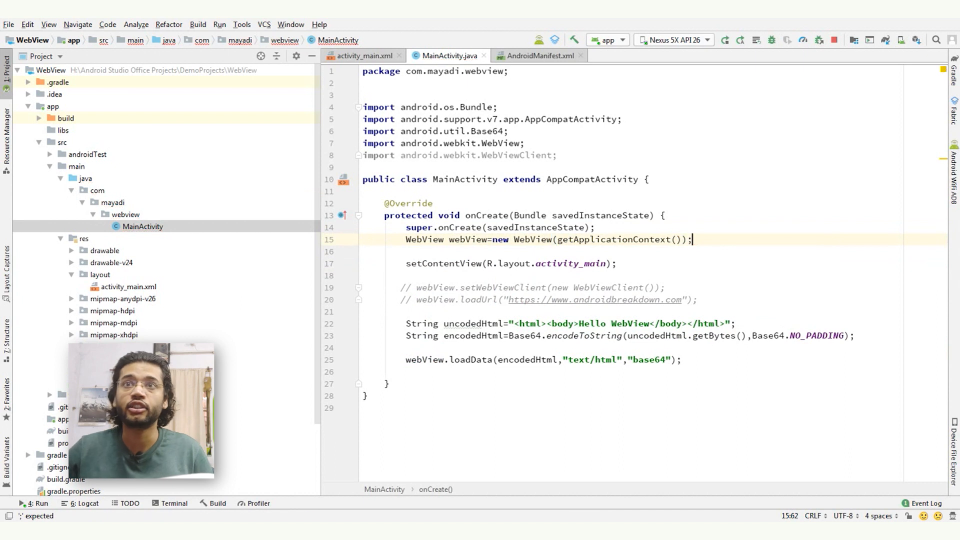
Step: Replace R.layout.activity_main with webView in setContentView and rebuild the app
double_click(466, 240)
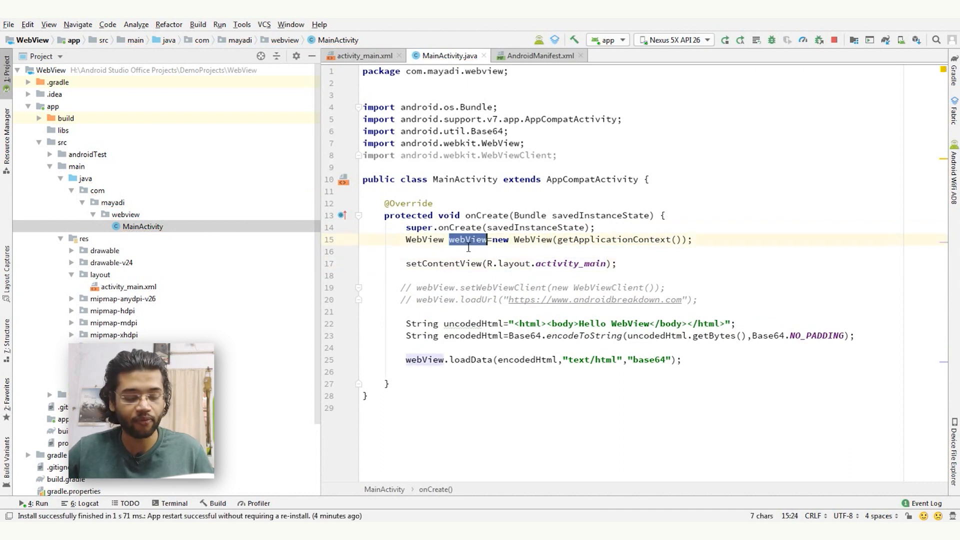
double_click(443, 264)
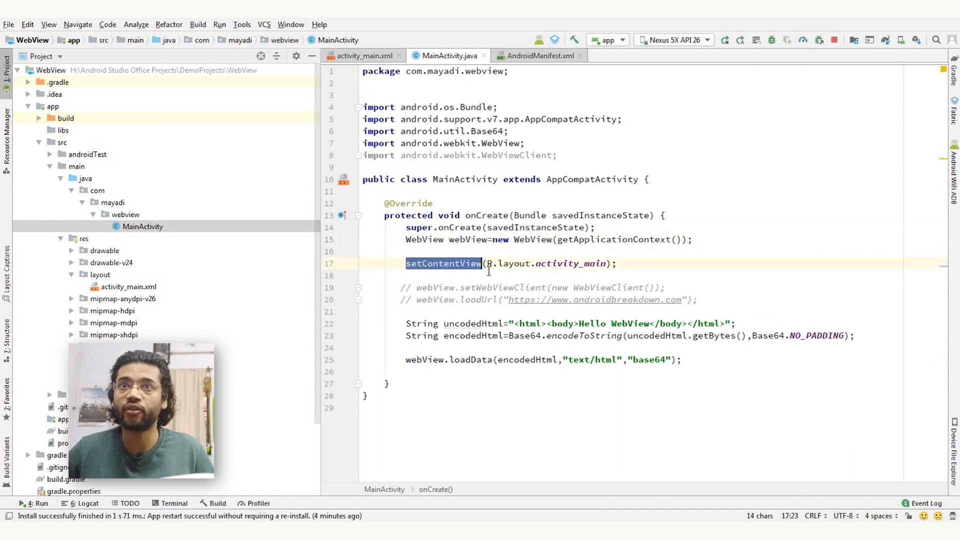
double_click(544, 263)
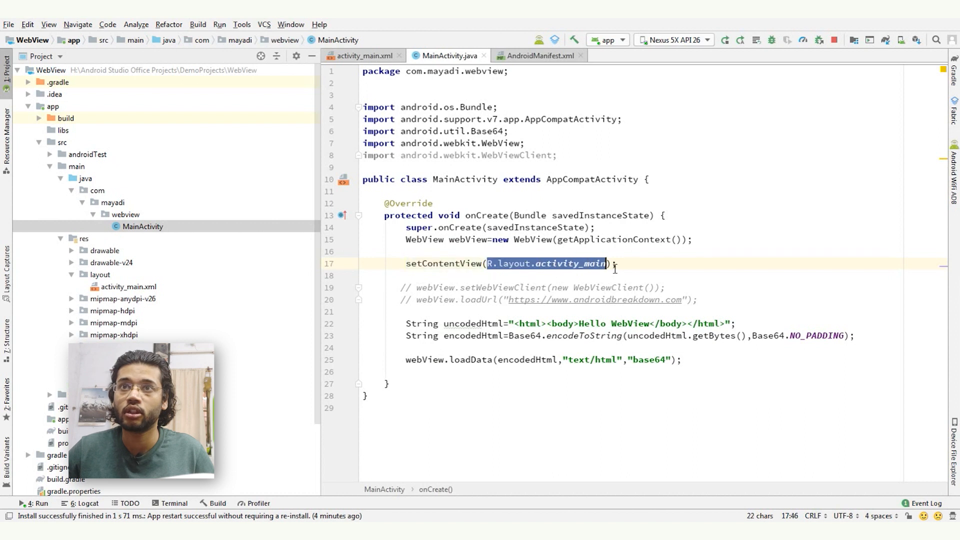
text(webView);)
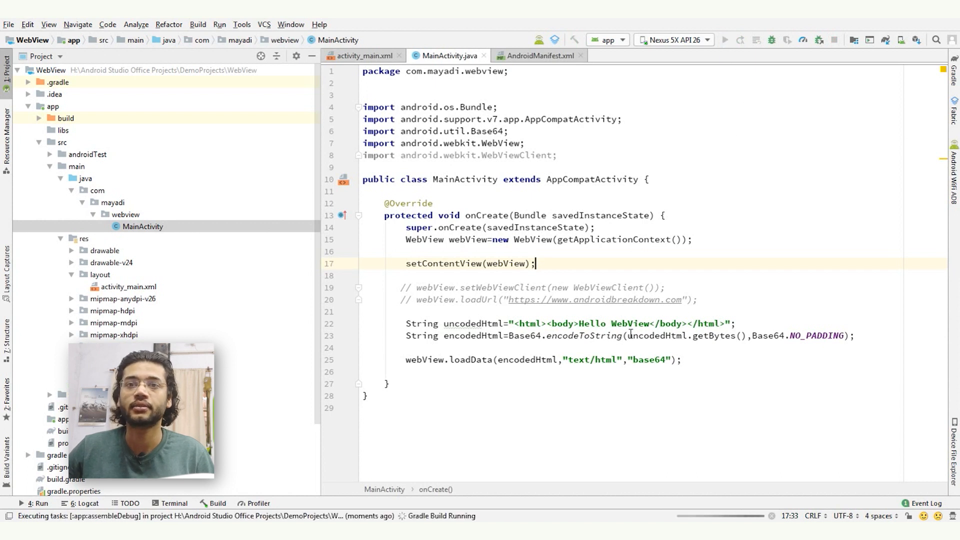
click(723, 40)
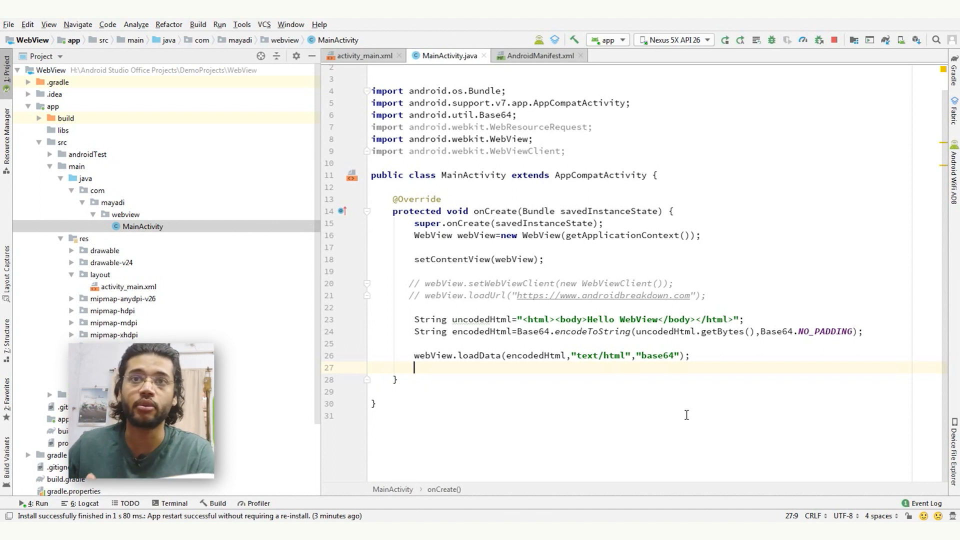
mouse_move(469, 379)
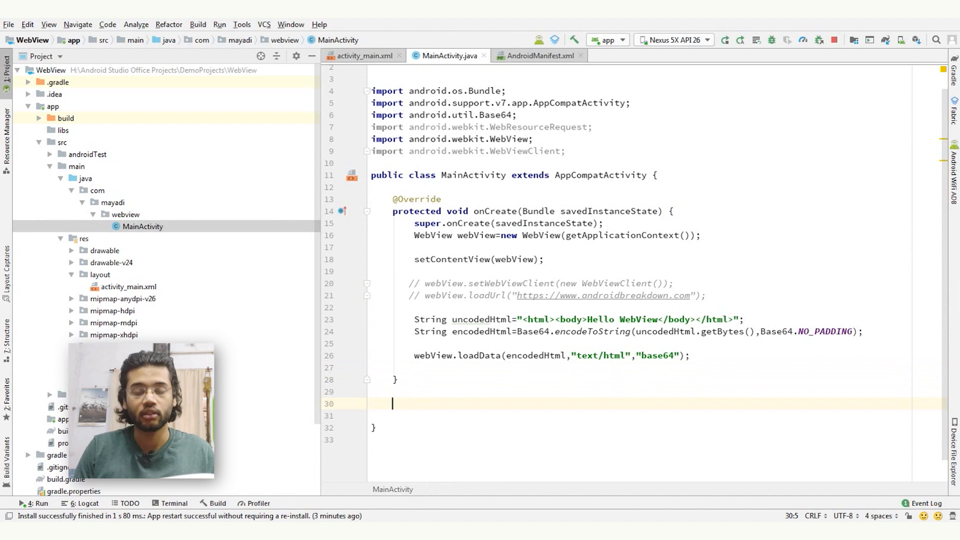
Step: Add class CustomBrowser extends WebViewClient with shouldOverrideUrlLoading calling view.loadUrl(request), returning true
text(public)
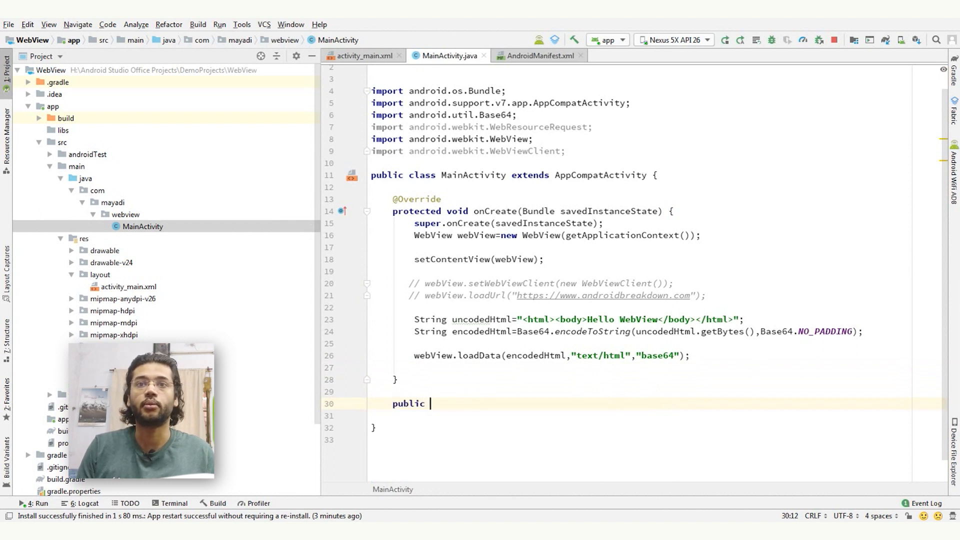
text(class)
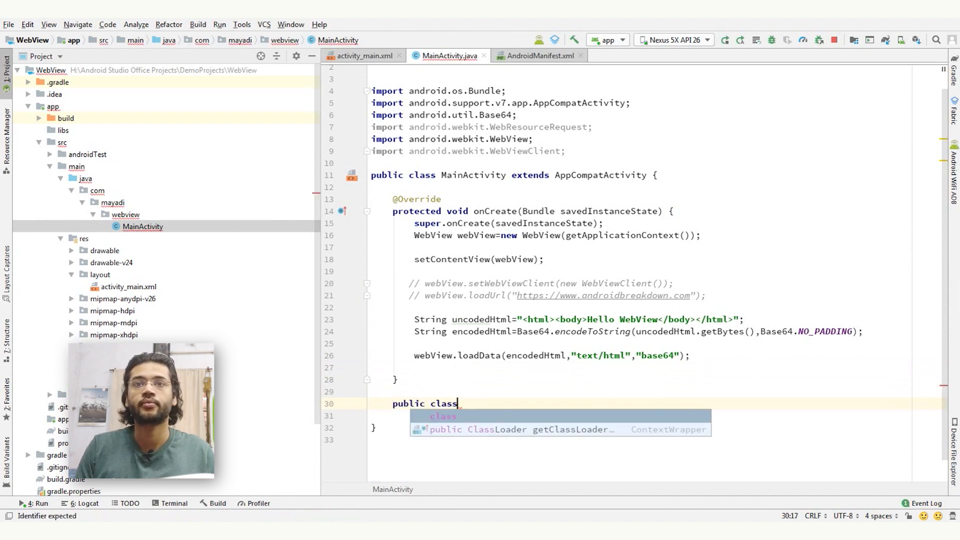
text(Custom)
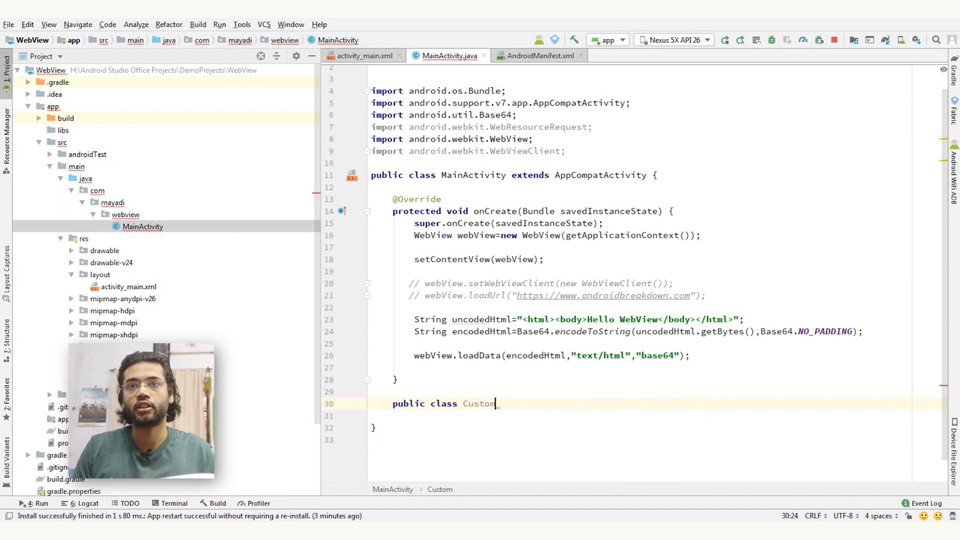
text(Browser extends WebViewClient{)
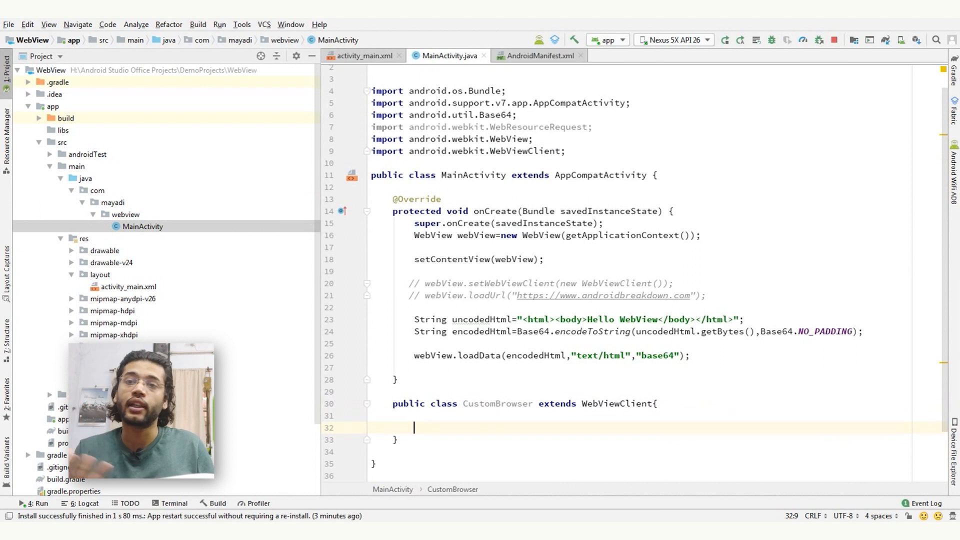
text(shouldOverrideUrlLoading(WebView view, String request) {)
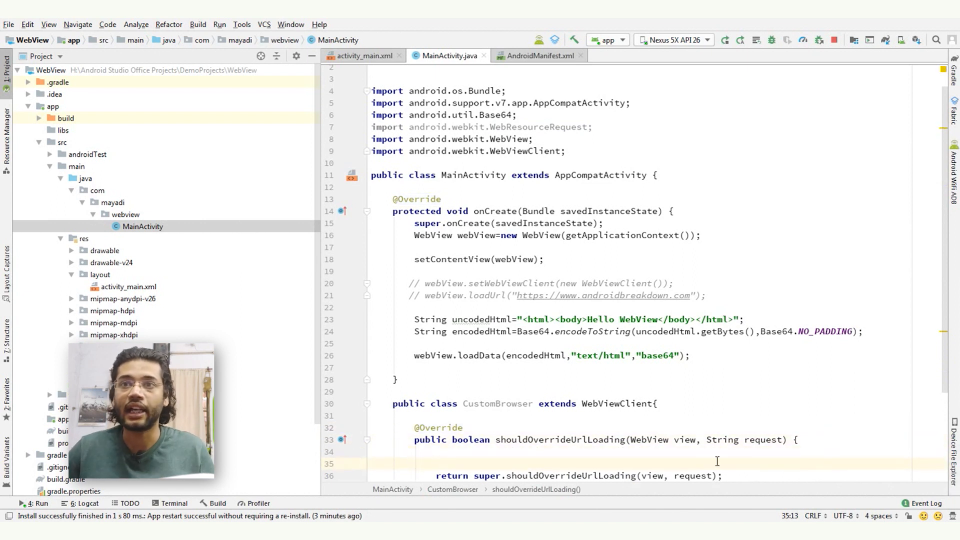
click(435, 452)
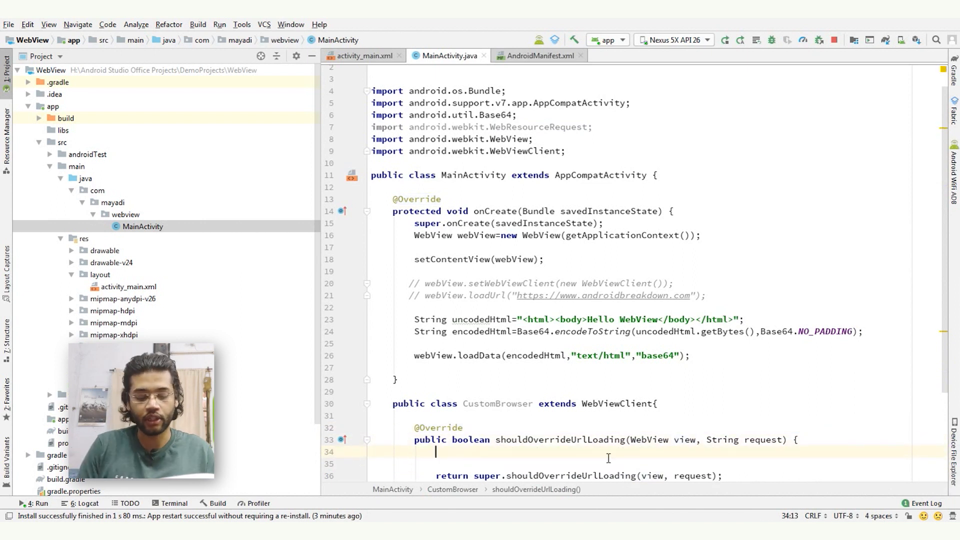
text(view.loadUrl(request);)
click(656, 476)
text(return true;)
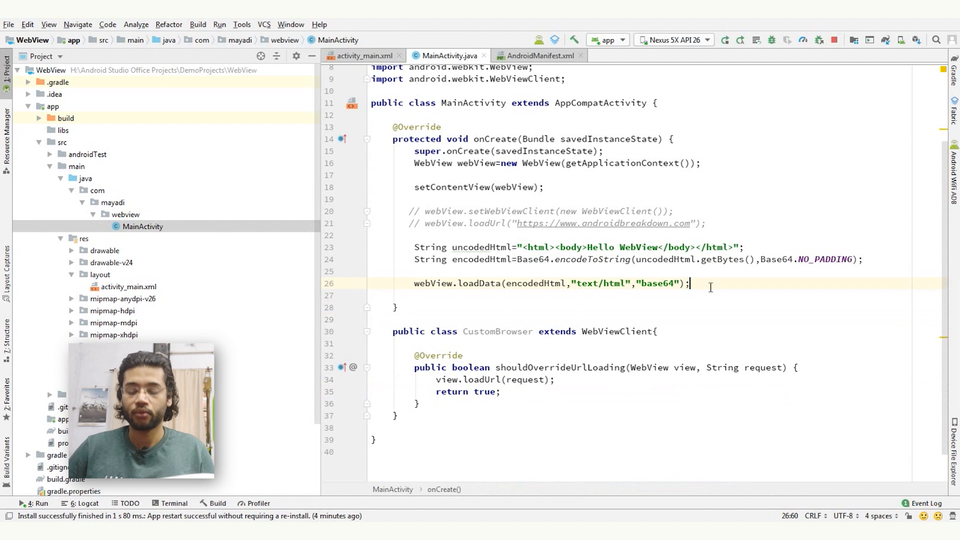
Step: Add webView.setWebViewClient(new CustomBrowser()) right after the loadData call
text(we)
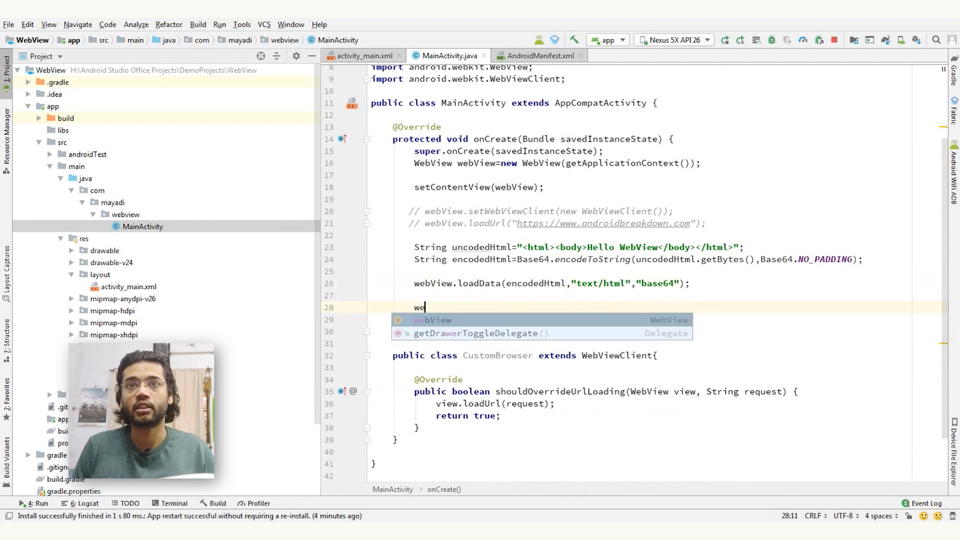
text(bView.setWebViewClient(new CustomBrowser());)
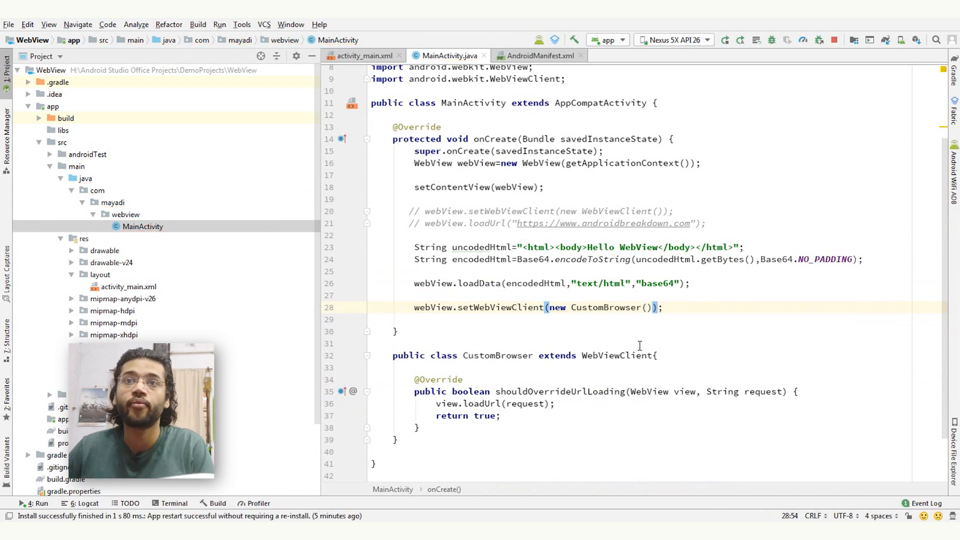
double_click(606, 307)
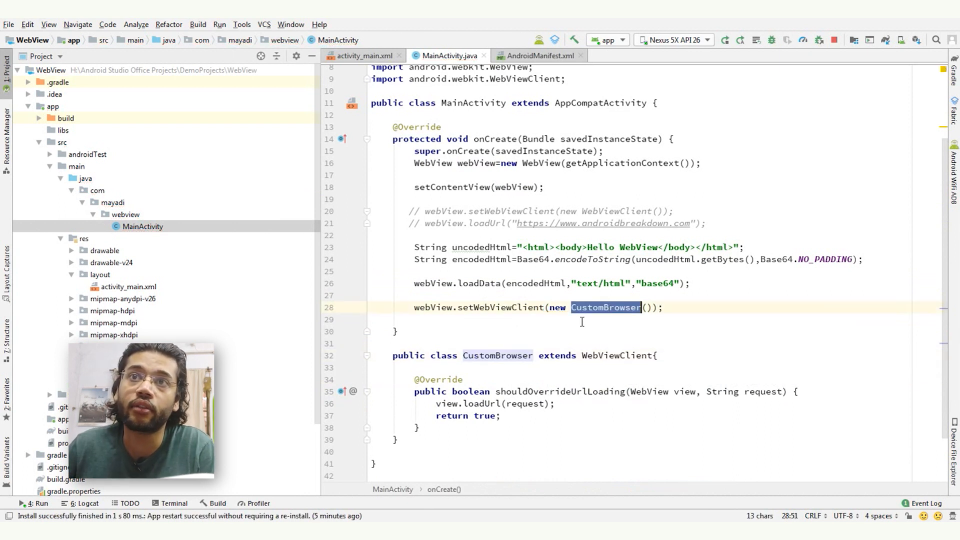
double_click(502, 307)
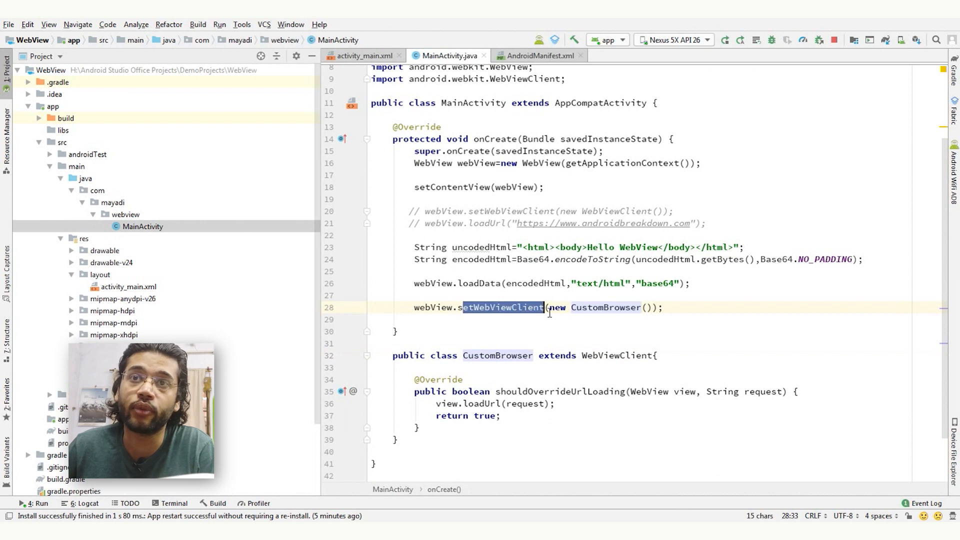
click(663, 308)
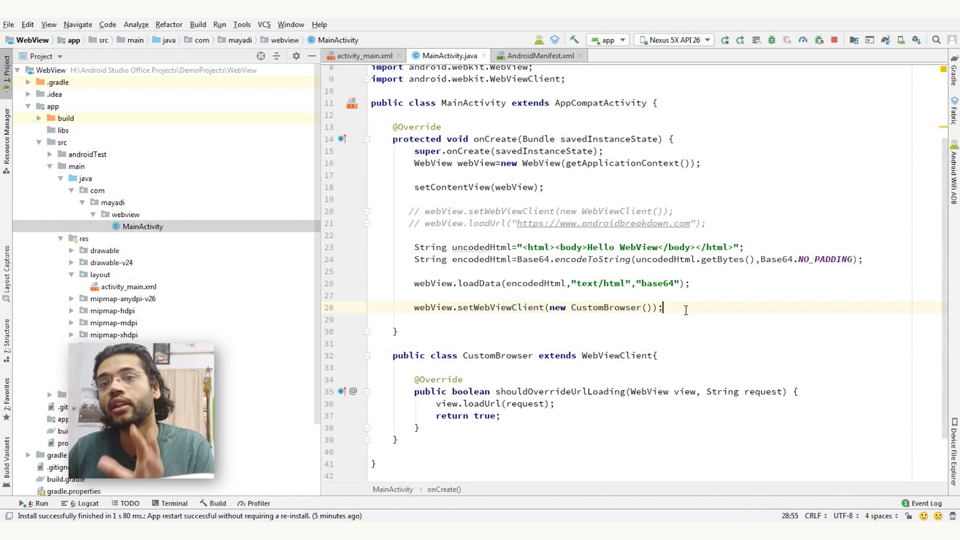